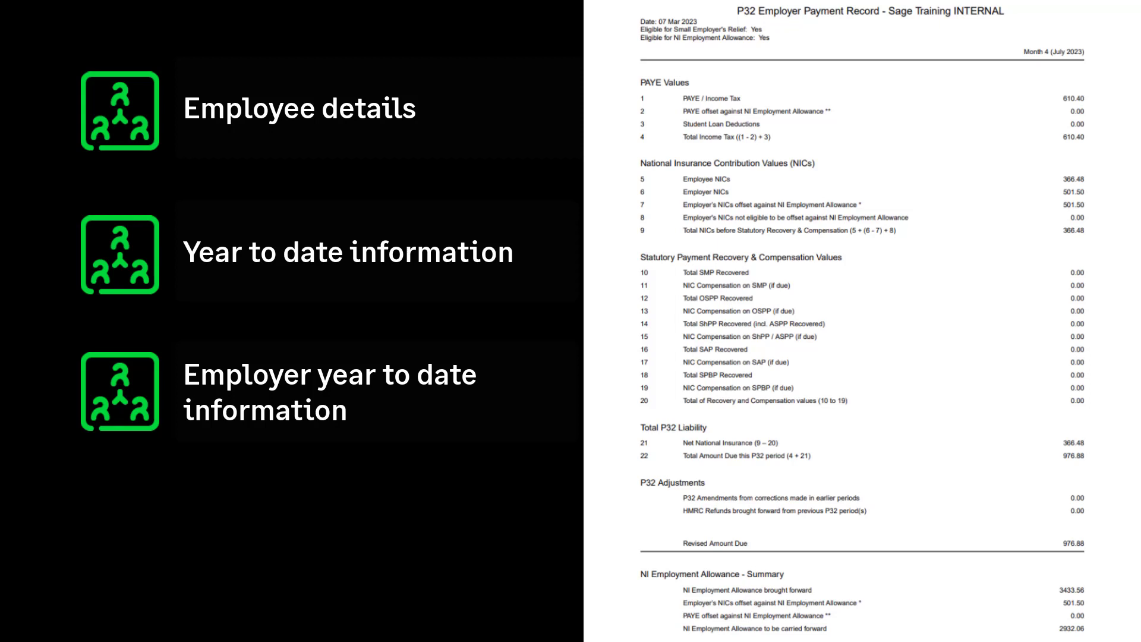
Step: Show the Welcome to Payroll page with Manually Migrate, Import Employees and New Company options
{"action": "left_click", "coordinate": [930, 37]}
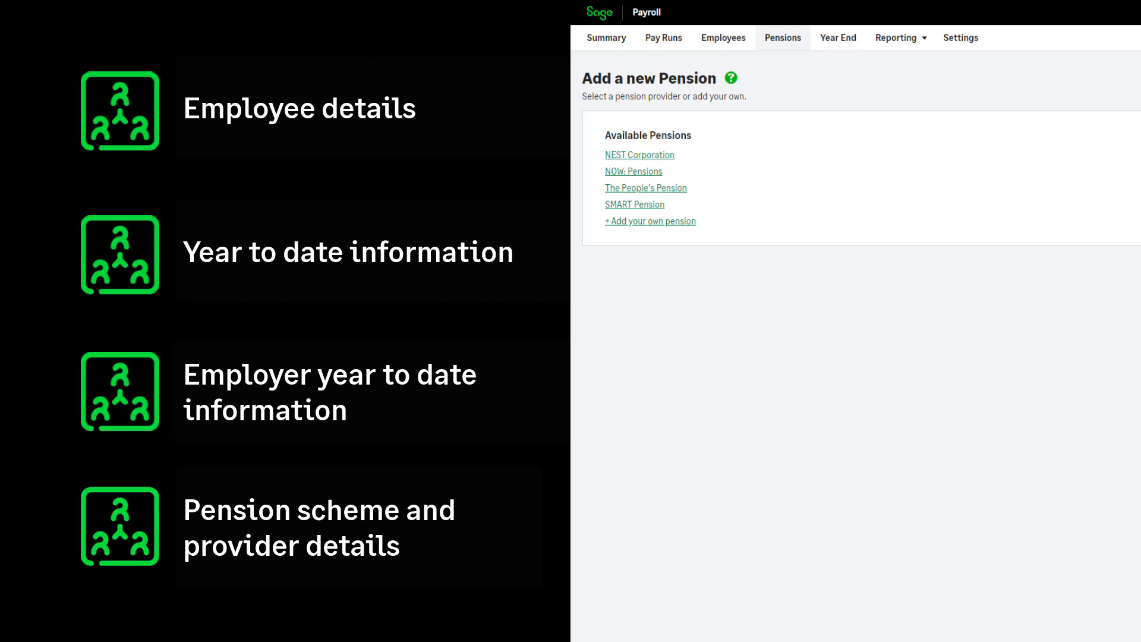
{"action": "left_click", "coordinate": [639, 155]}
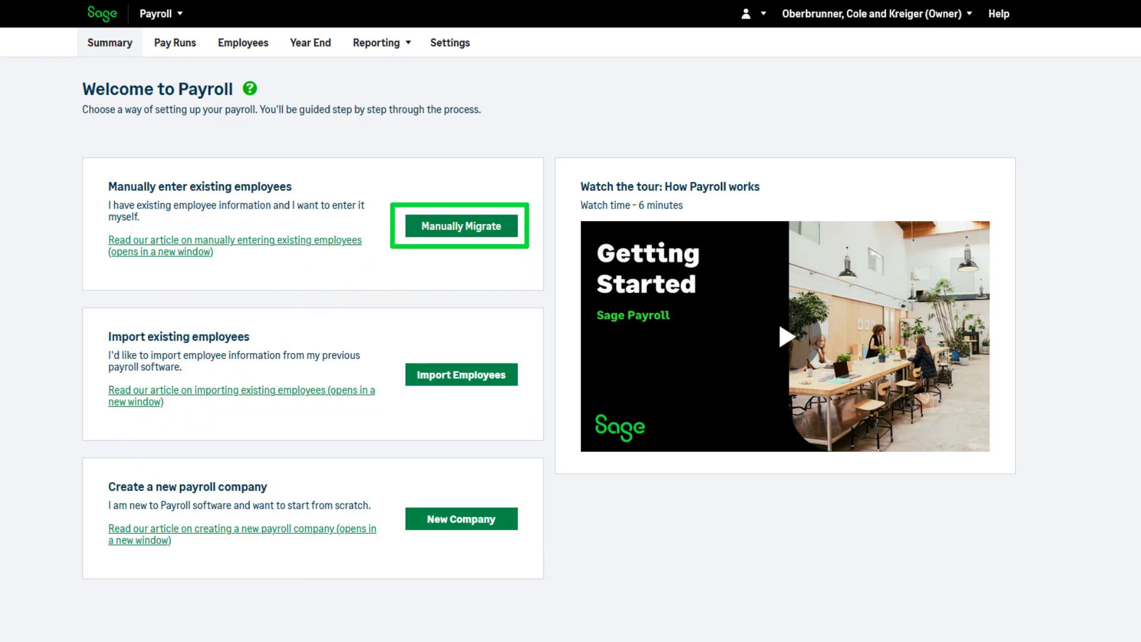
Step: Start manual migration with Month 4 (July 2023) as the last completed P32 period
{"action": "left_click", "coordinate": [459, 226]}
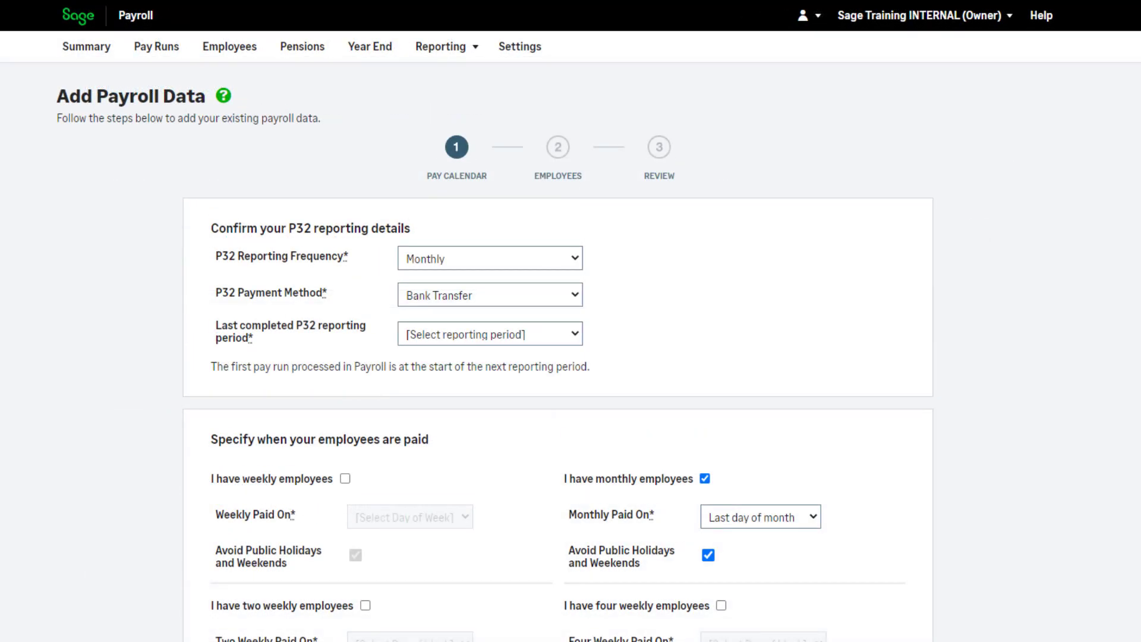
{"action": "left_click", "coordinate": [704, 478]}
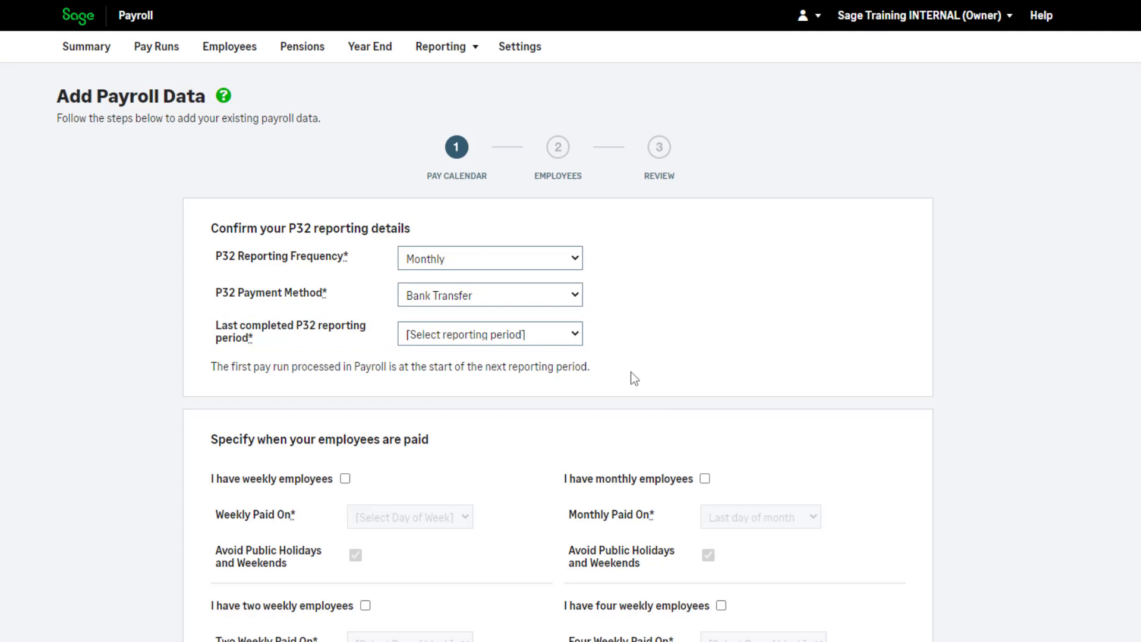
{"action": "left_click", "coordinate": [489, 334]}
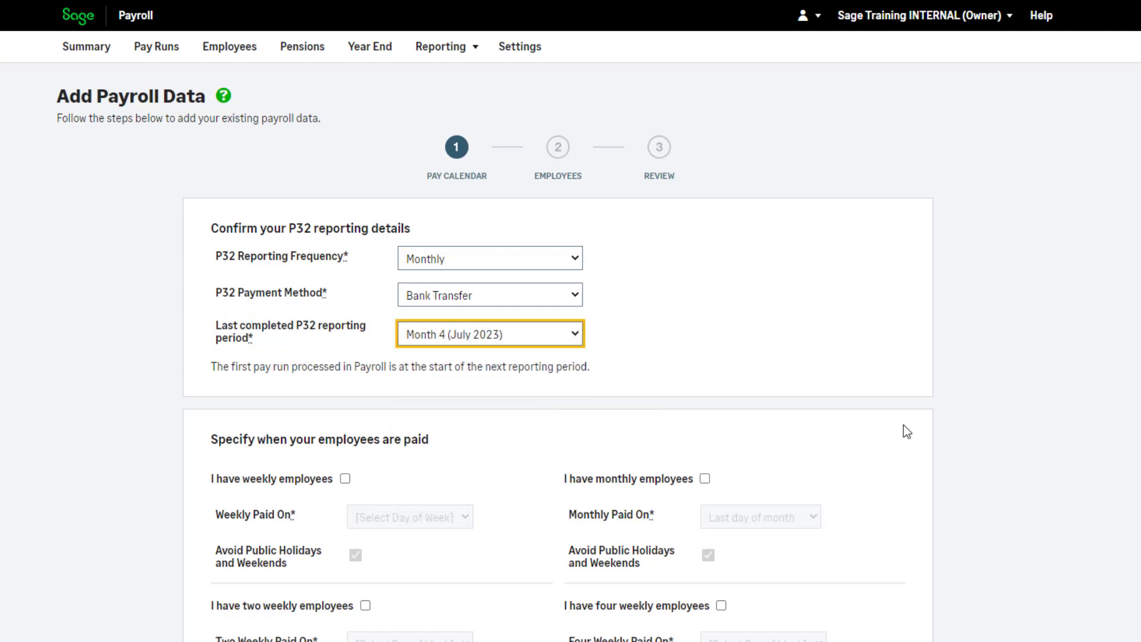
{"action": "mouse_move", "coordinate": [1003, 442]}
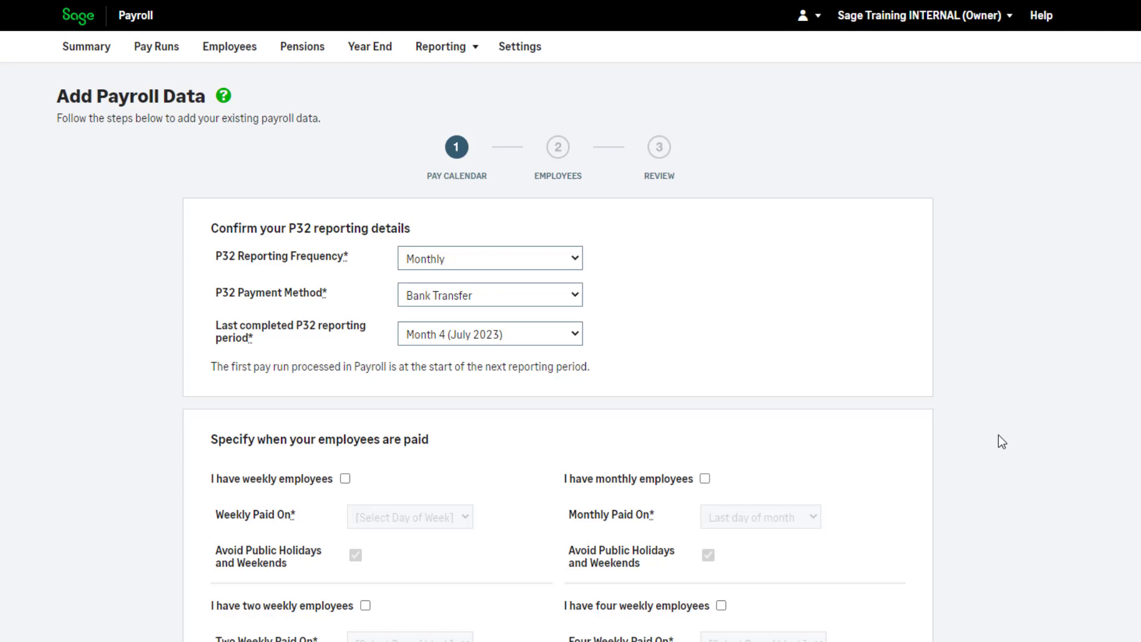
Step: Pay monthly employees on the last day of the month, leaving four-weekly employees unticked
{"action": "scroll", "scroll_direction": "down", "scroll_amount": 3}
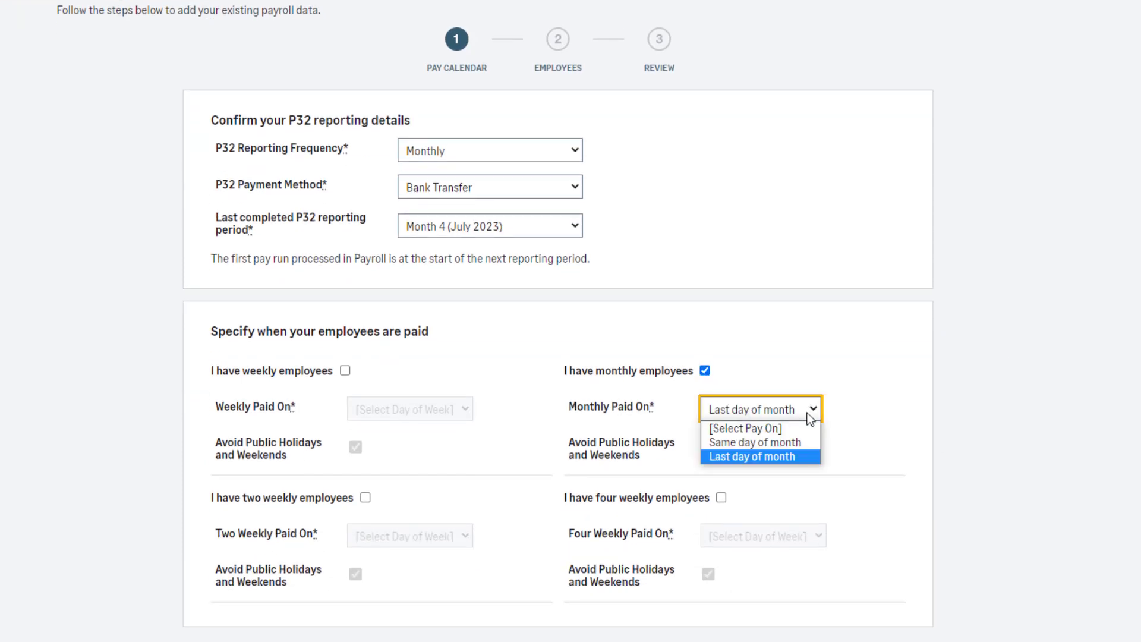
{"action": "left_click", "coordinate": [755, 456]}
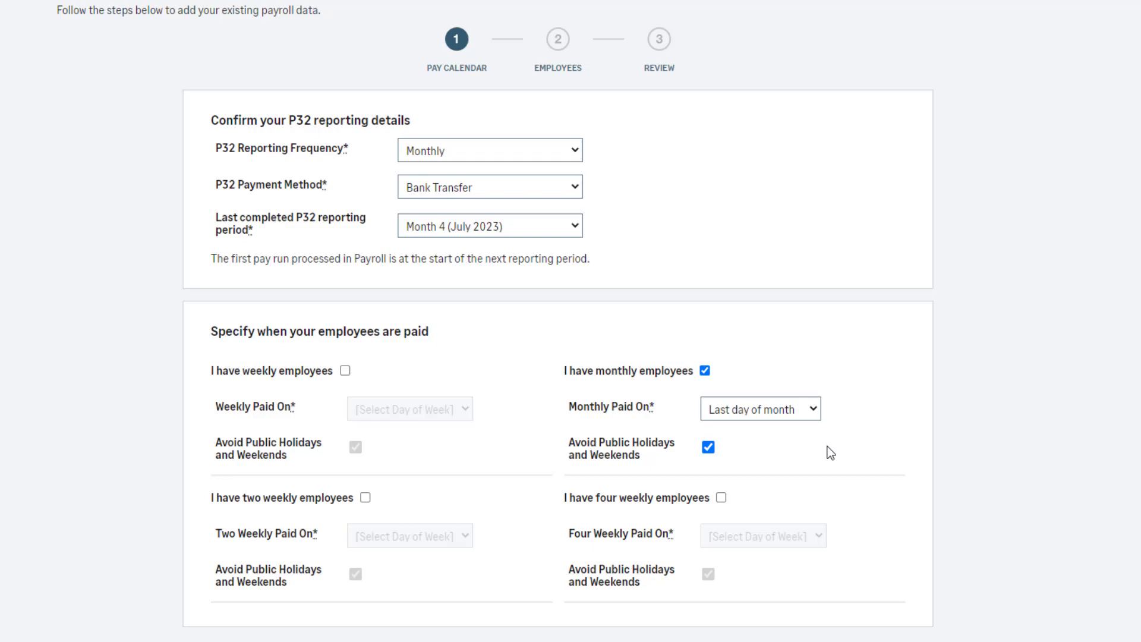
{"action": "left_click", "coordinate": [710, 500]}
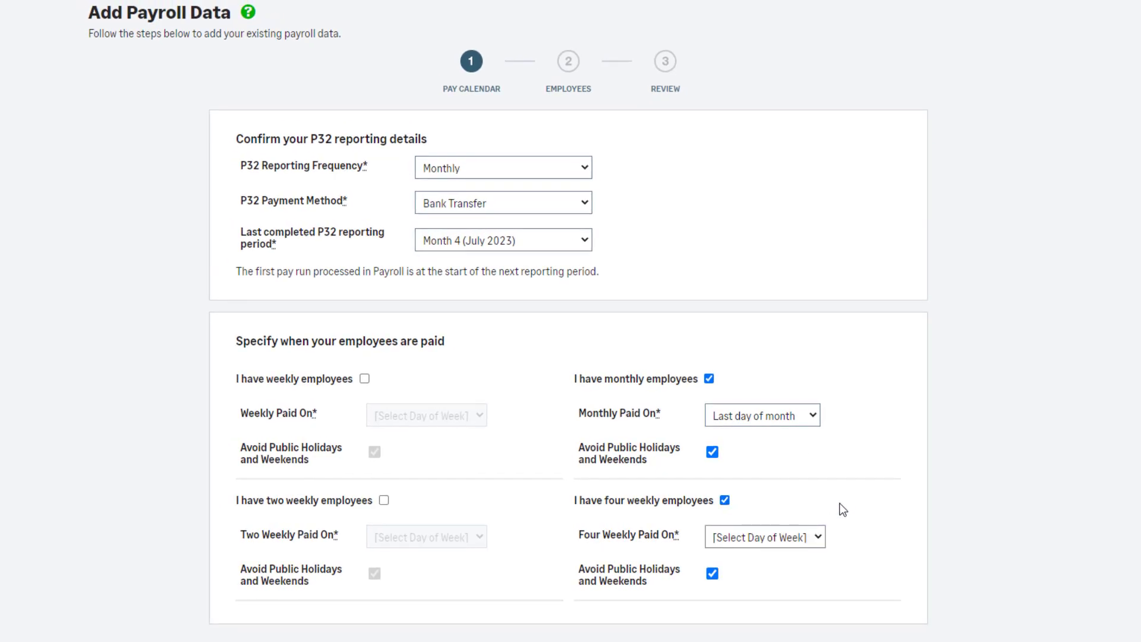
{"action": "scroll", "scroll_direction": "down", "scroll_amount": 3}
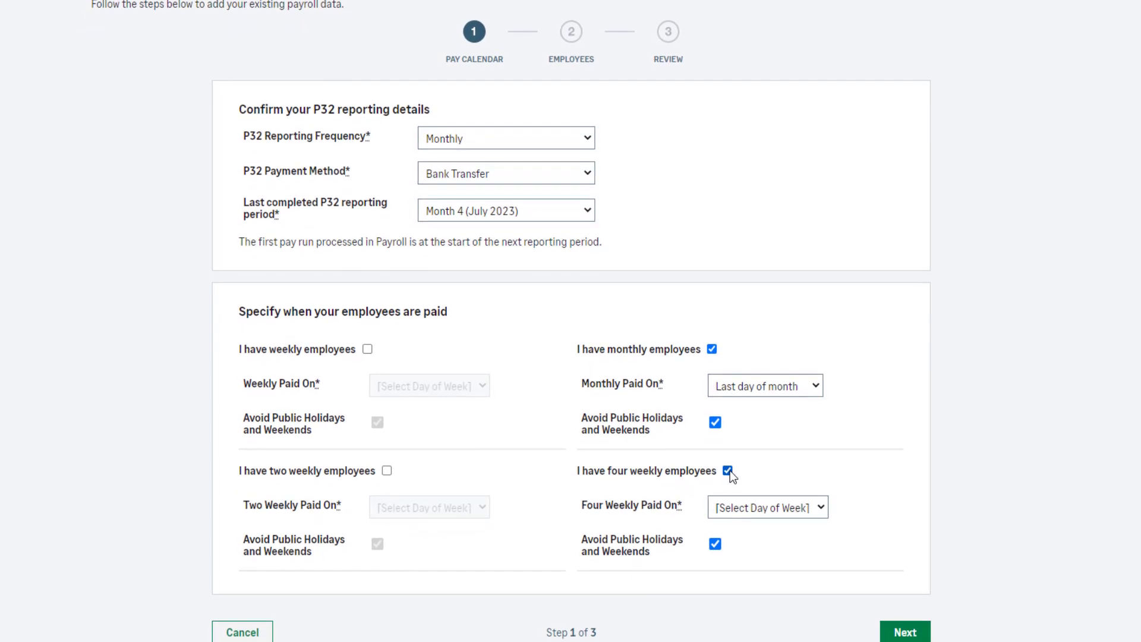
{"action": "left_click", "coordinate": [726, 471]}
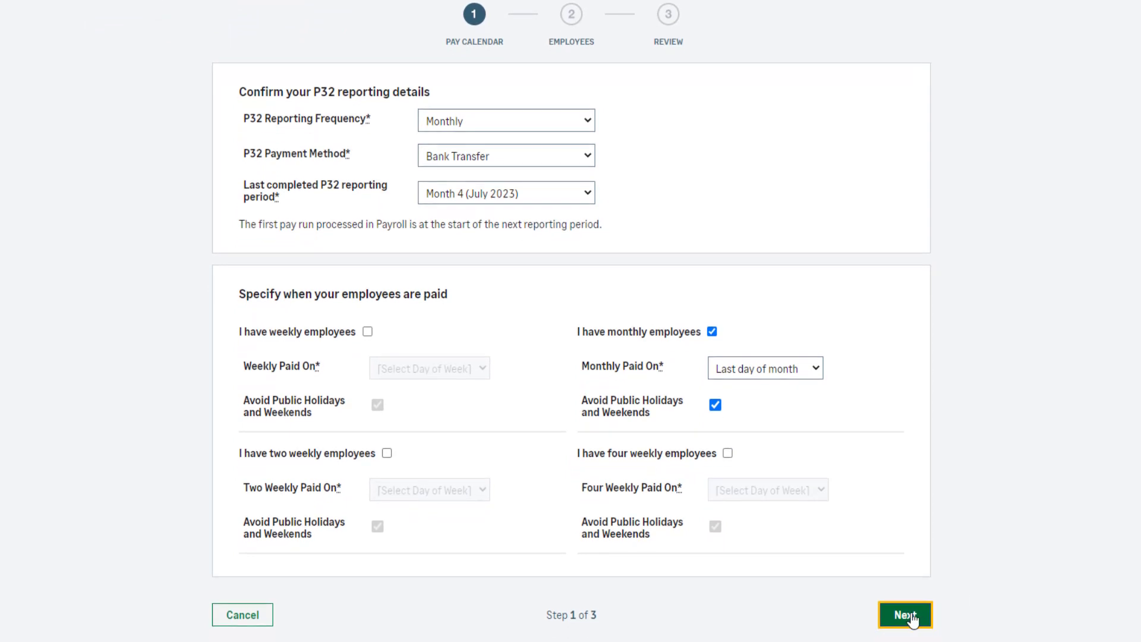
{"action": "left_click", "coordinate": [904, 614]}
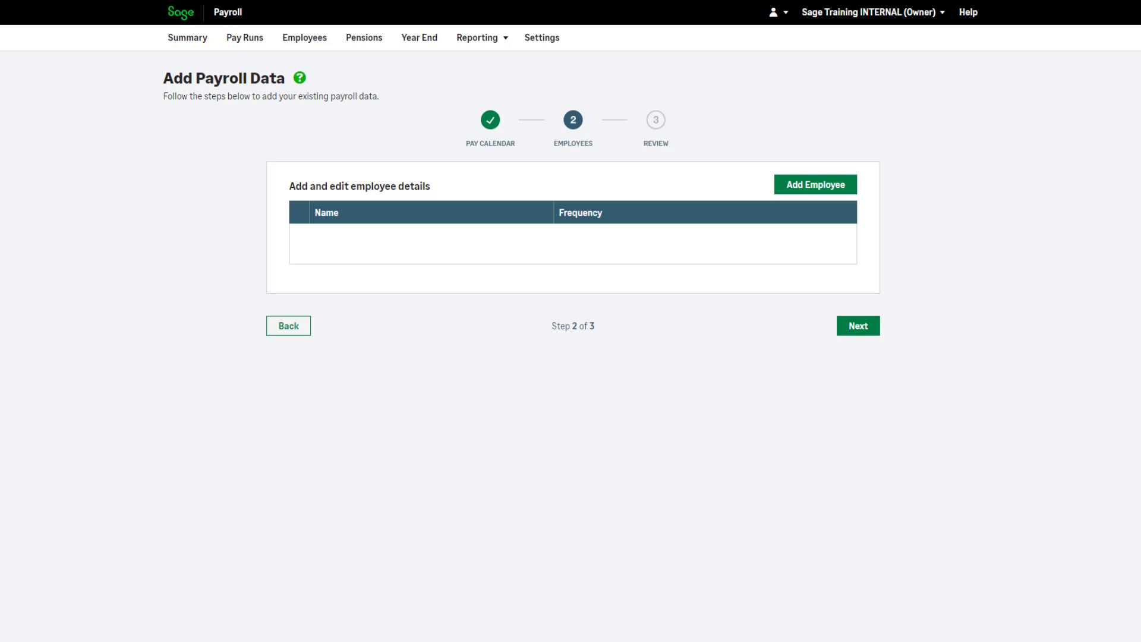
{"action": "mouse_move", "coordinate": [898, 333]}
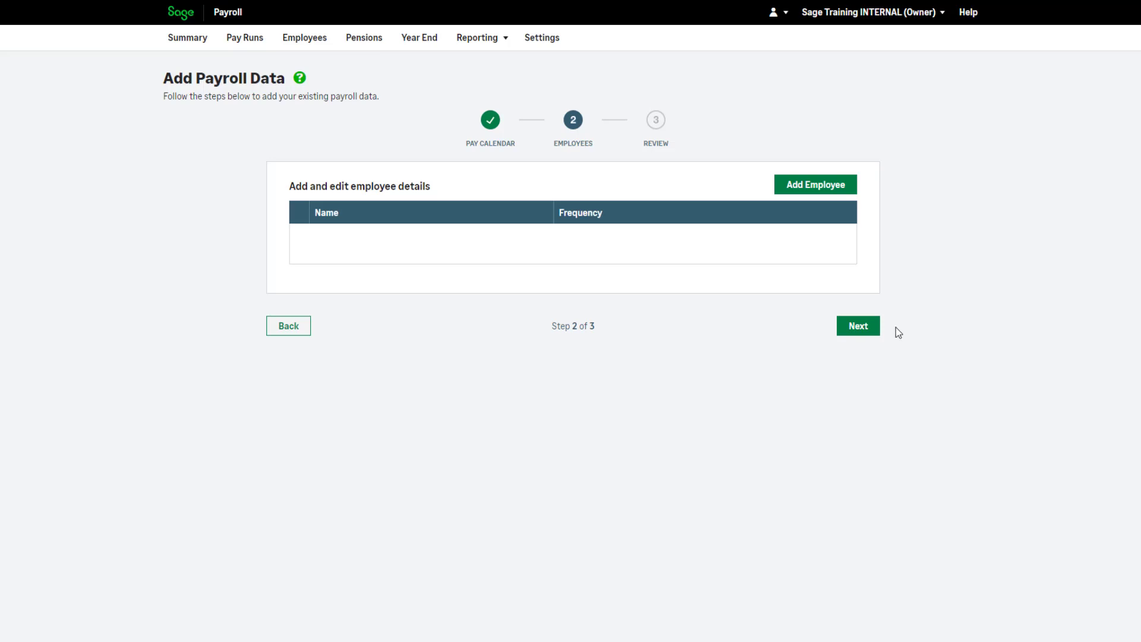
Step: Add a new employee with forename, surname, personal details and contact address
{"action": "left_click", "coordinate": [815, 184]}
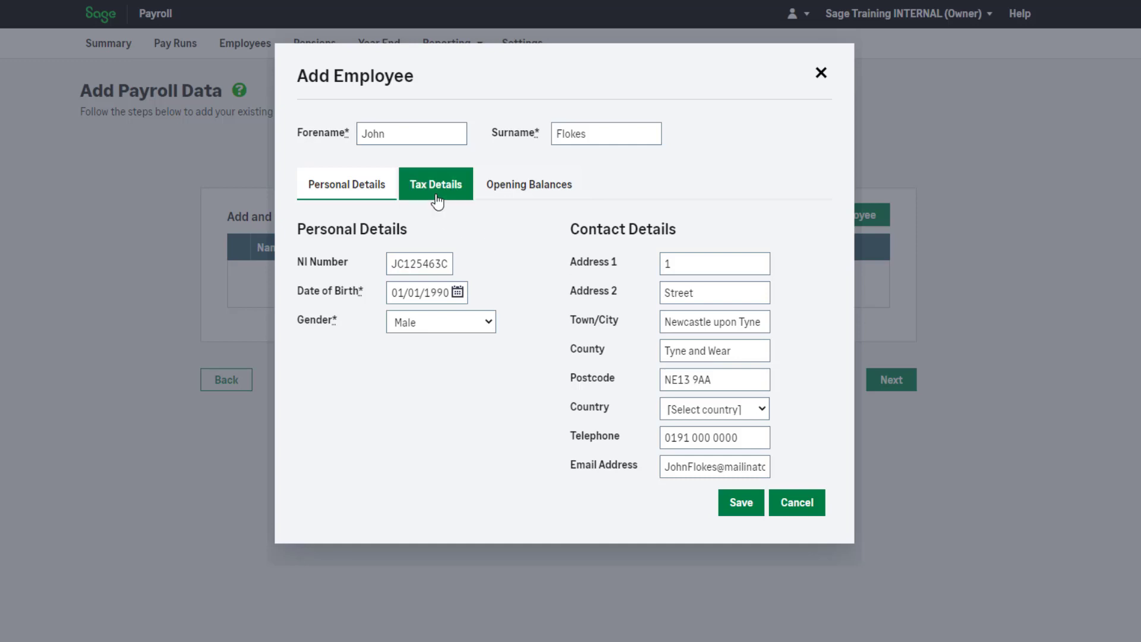
Step: Check the employee's monthly pay cycle and 1257L tax code, then view opening balances
{"action": "left_click", "coordinate": [436, 184]}
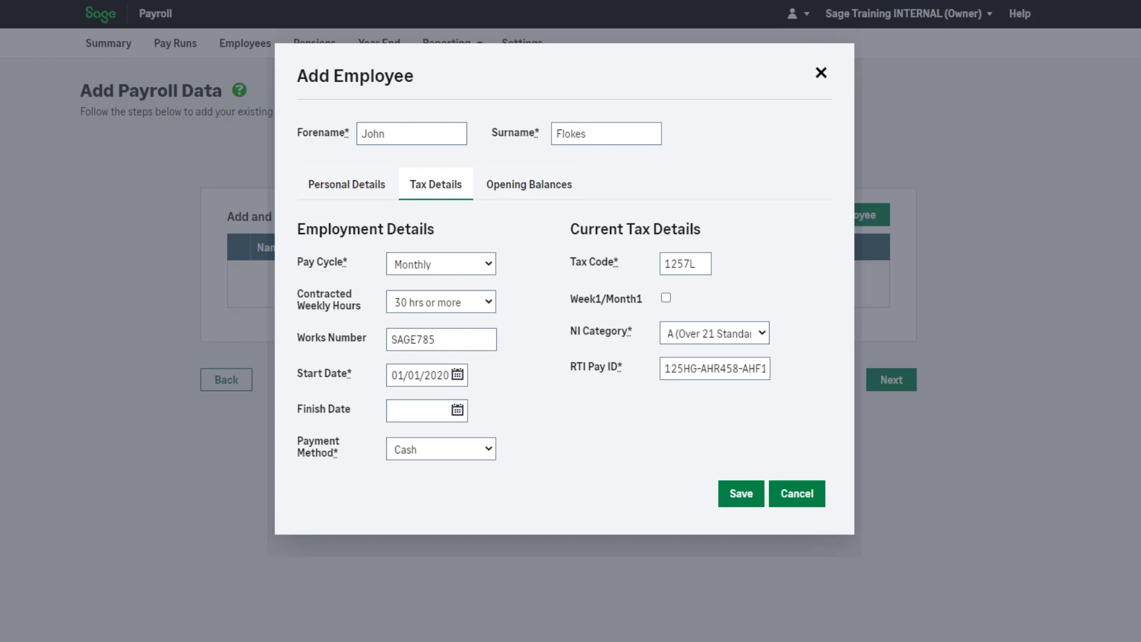
{"action": "left_click", "coordinate": [714, 368]}
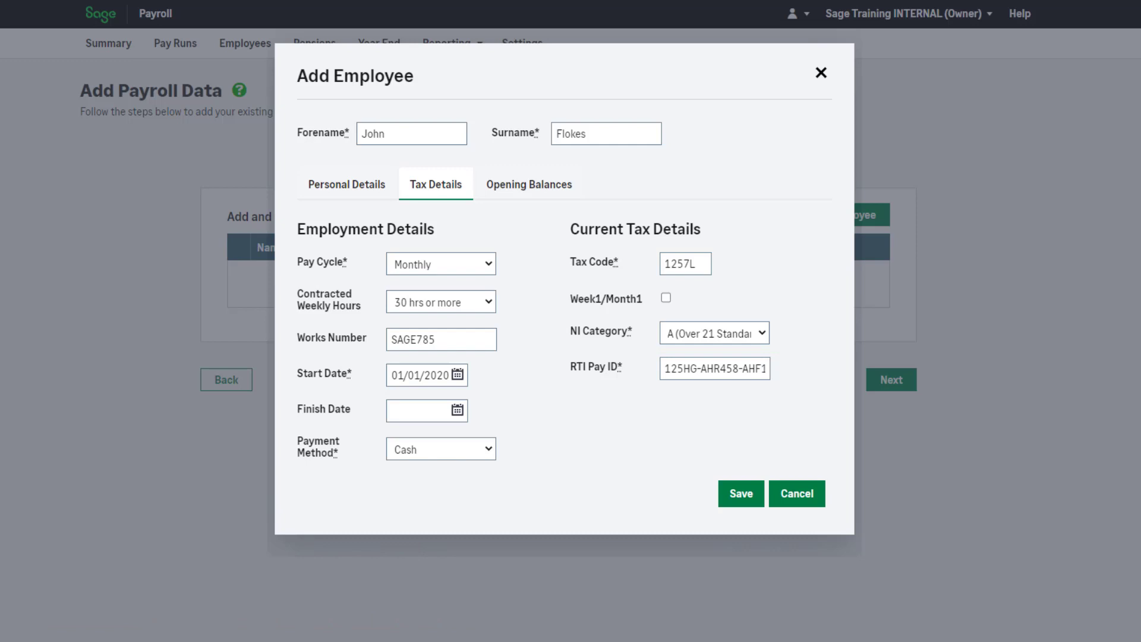
{"action": "left_click", "coordinate": [529, 184]}
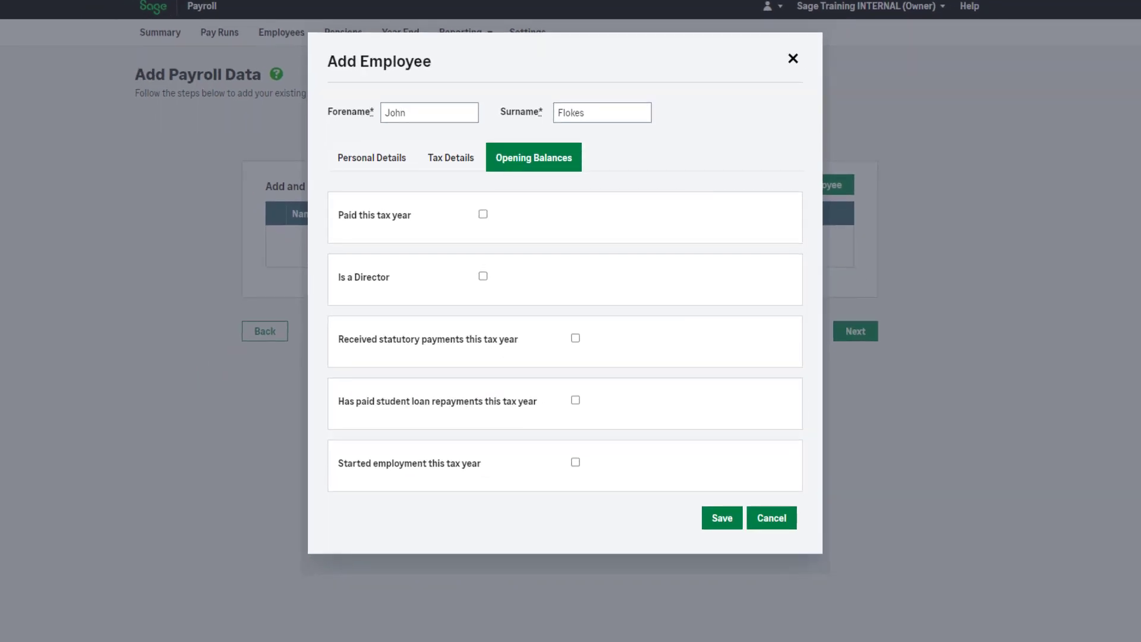
Step: Mark the employee paid this year: 9985.00 gross and taxable, 1158.20 tax, NI category A
{"action": "left_click", "coordinate": [721, 518]}
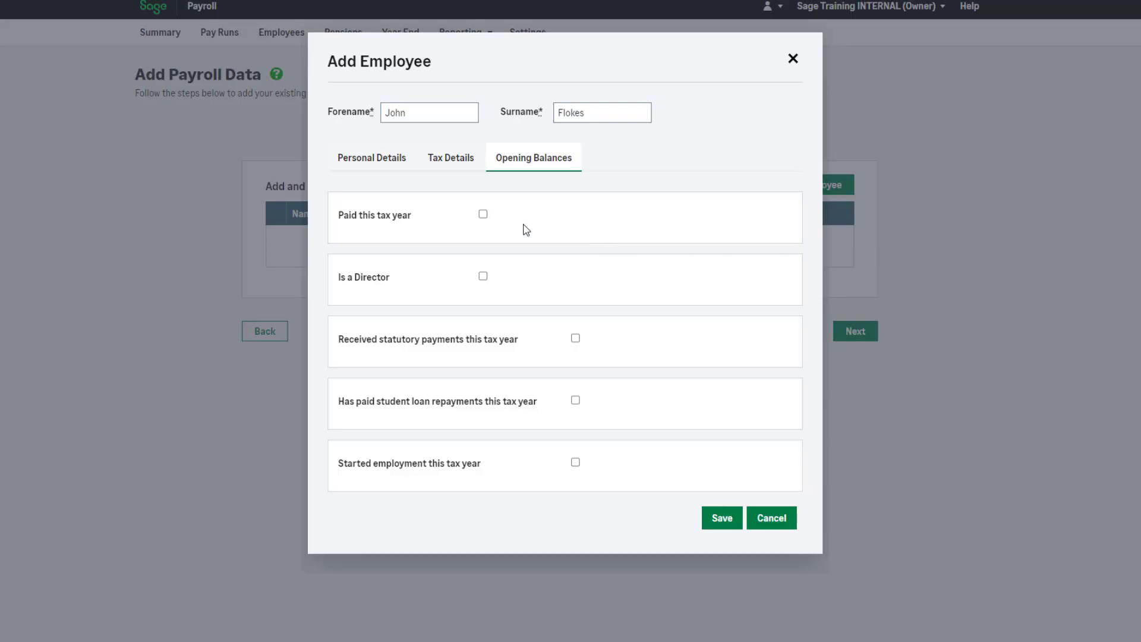
{"action": "left_click", "coordinate": [482, 214]}
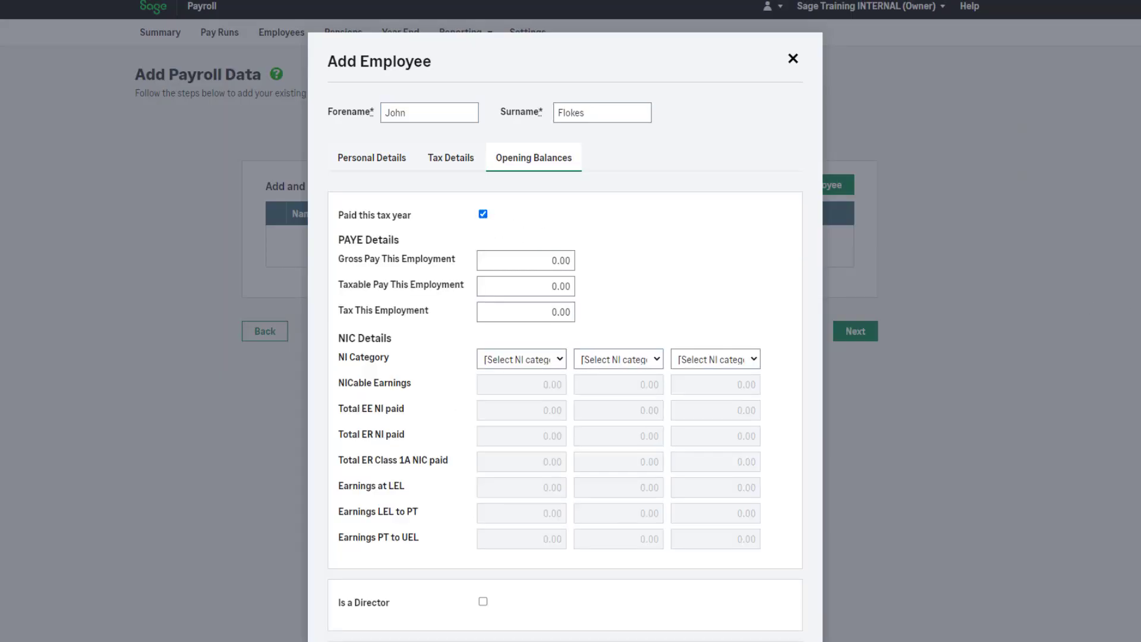
{"action": "left_click", "coordinate": [522, 358]}
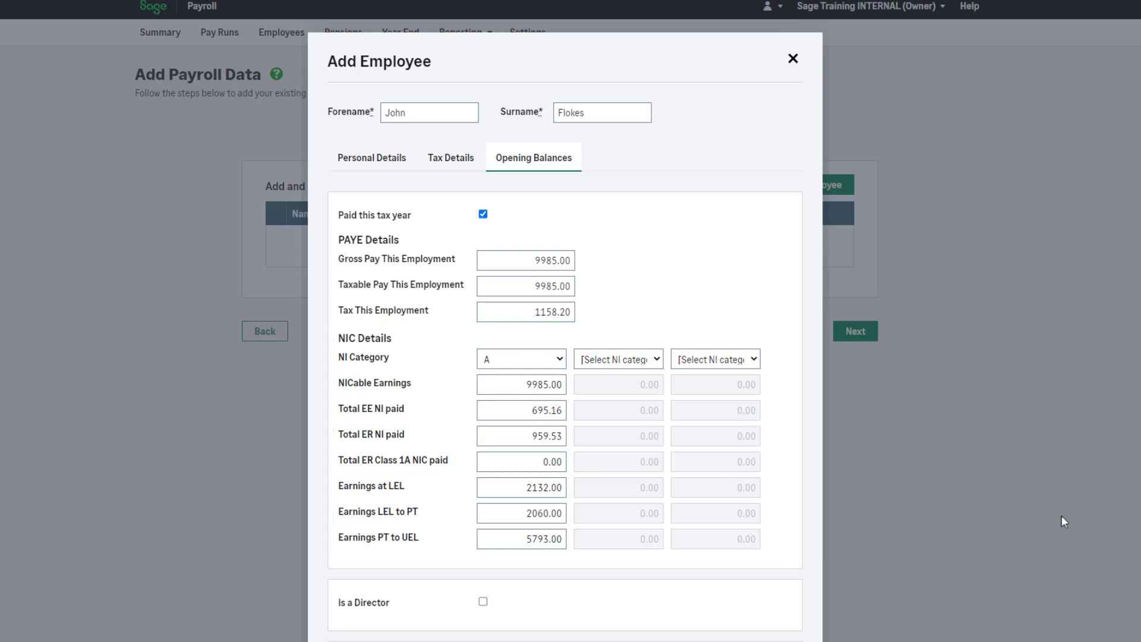
{"action": "scroll", "scroll_direction": "down", "scroll_amount": 3}
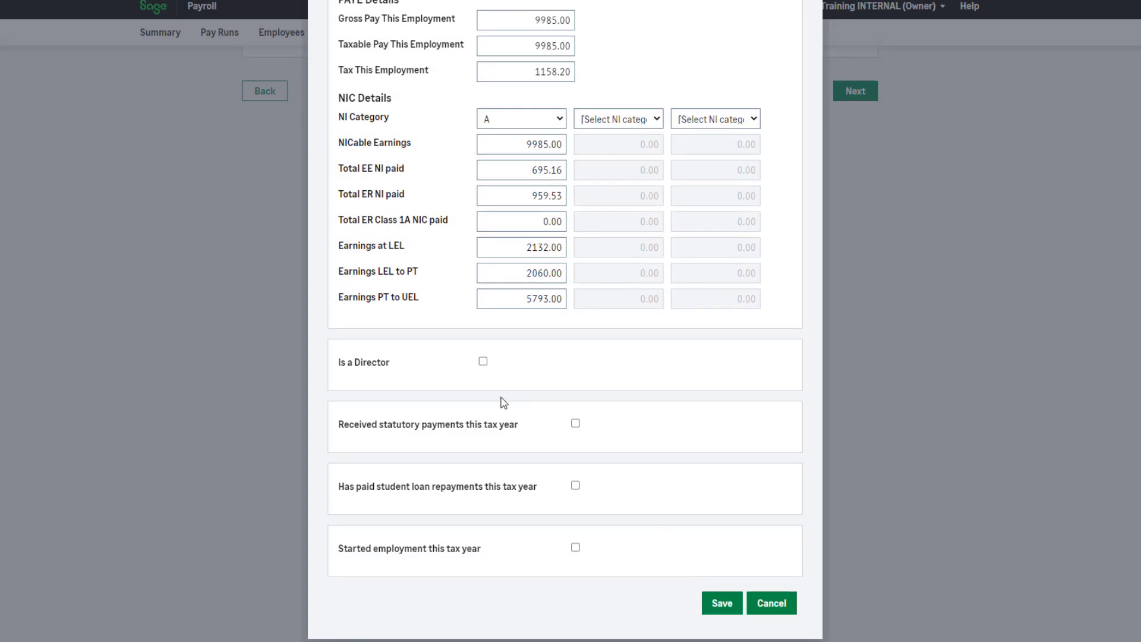
{"action": "left_click", "coordinate": [483, 361]}
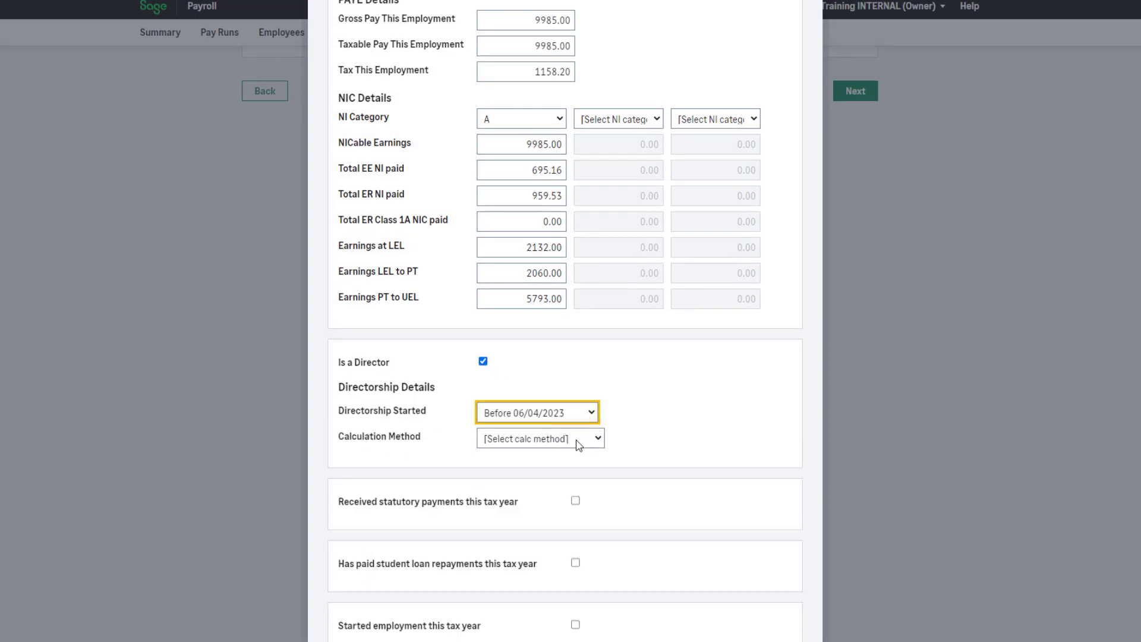
{"action": "left_click", "coordinate": [540, 438]}
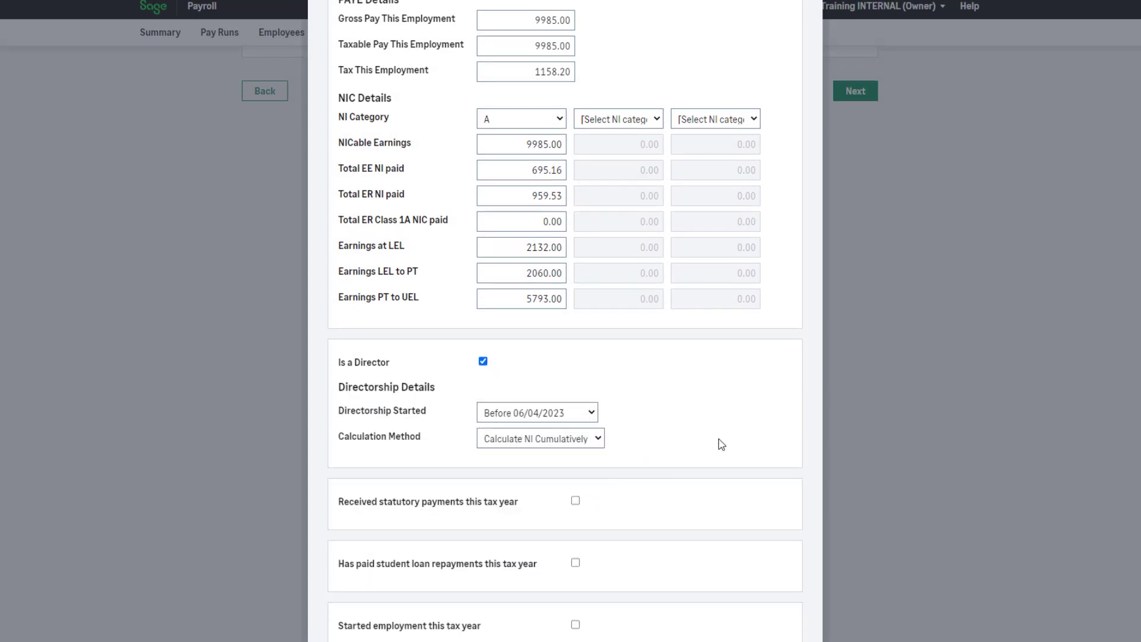
{"action": "scroll", "scroll_direction": "down", "scroll_amount": 3}
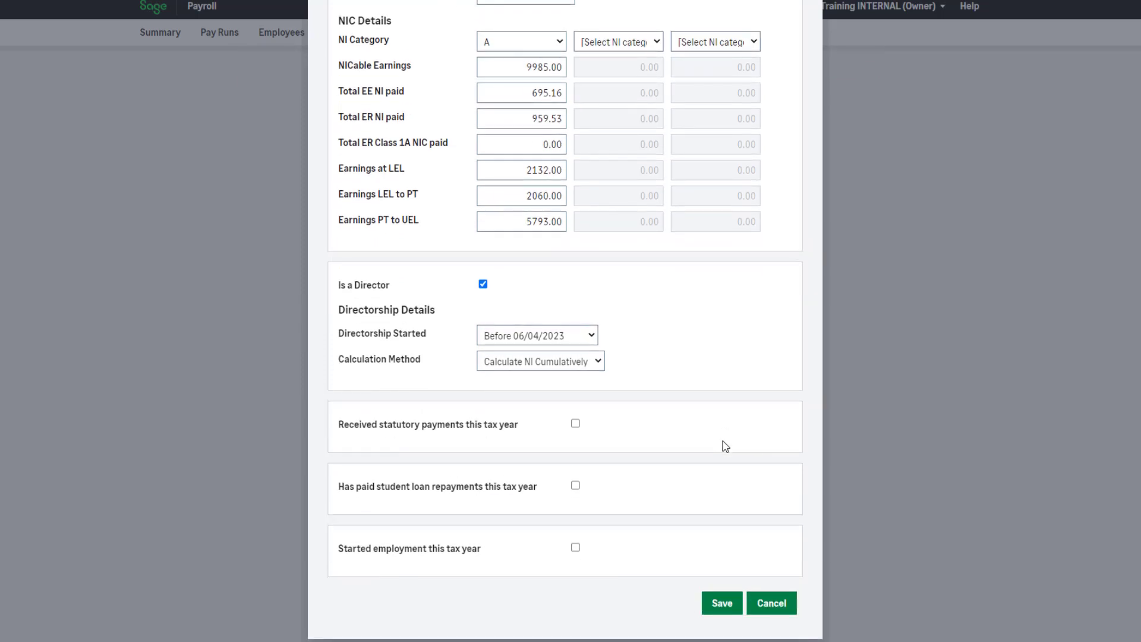
{"action": "left_click", "coordinate": [575, 422]}
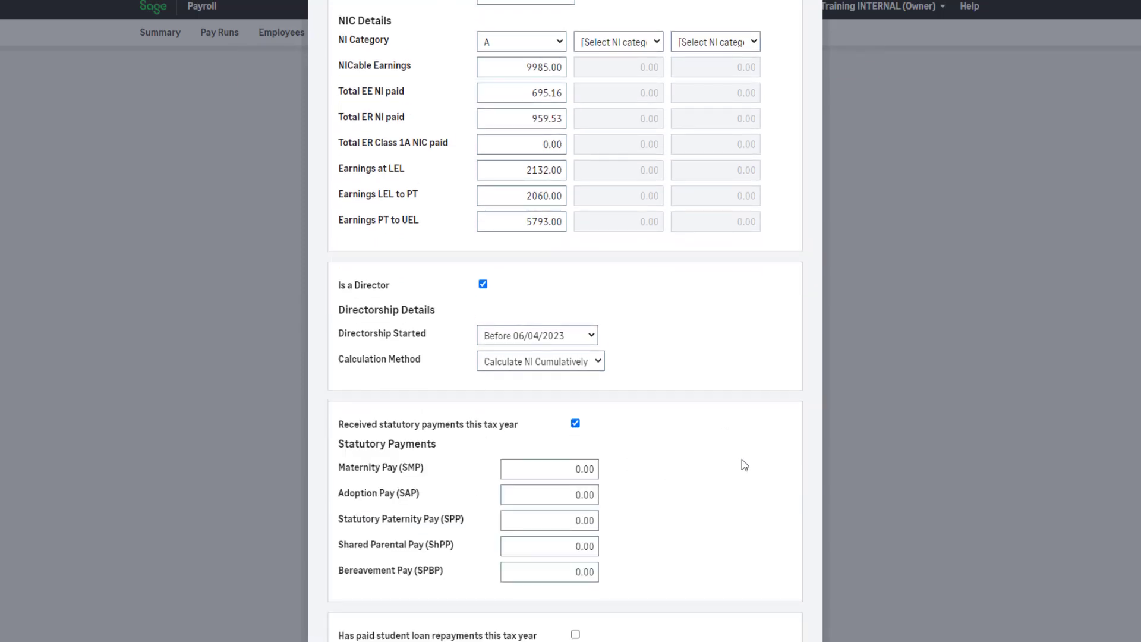
{"action": "scroll", "scroll_direction": "down", "scroll_amount": 3}
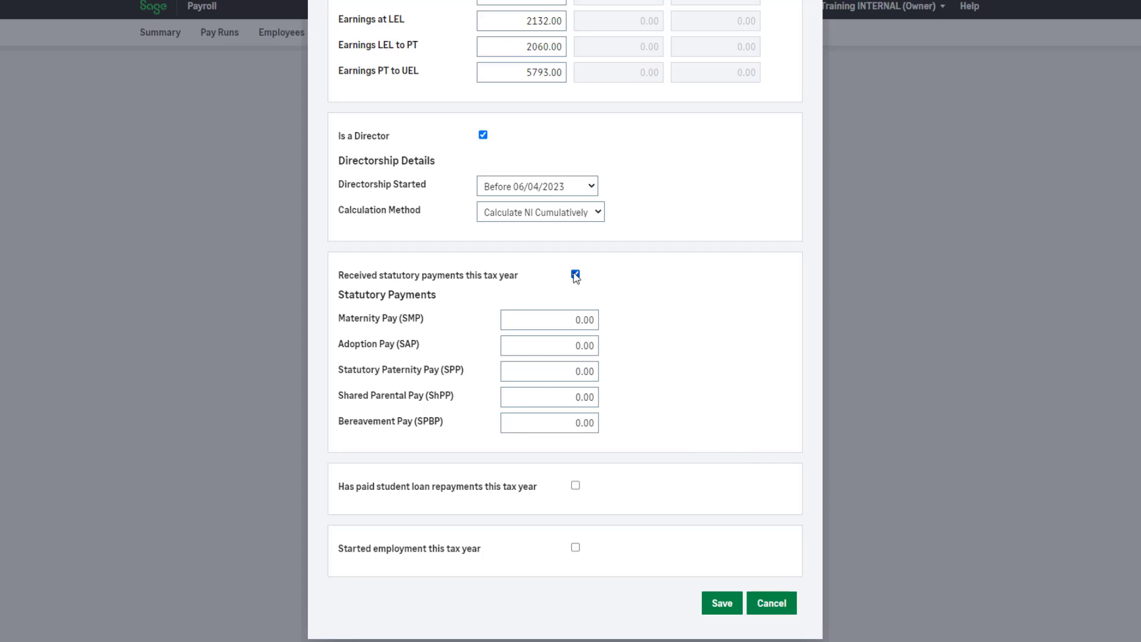
{"action": "left_click", "coordinate": [575, 275]}
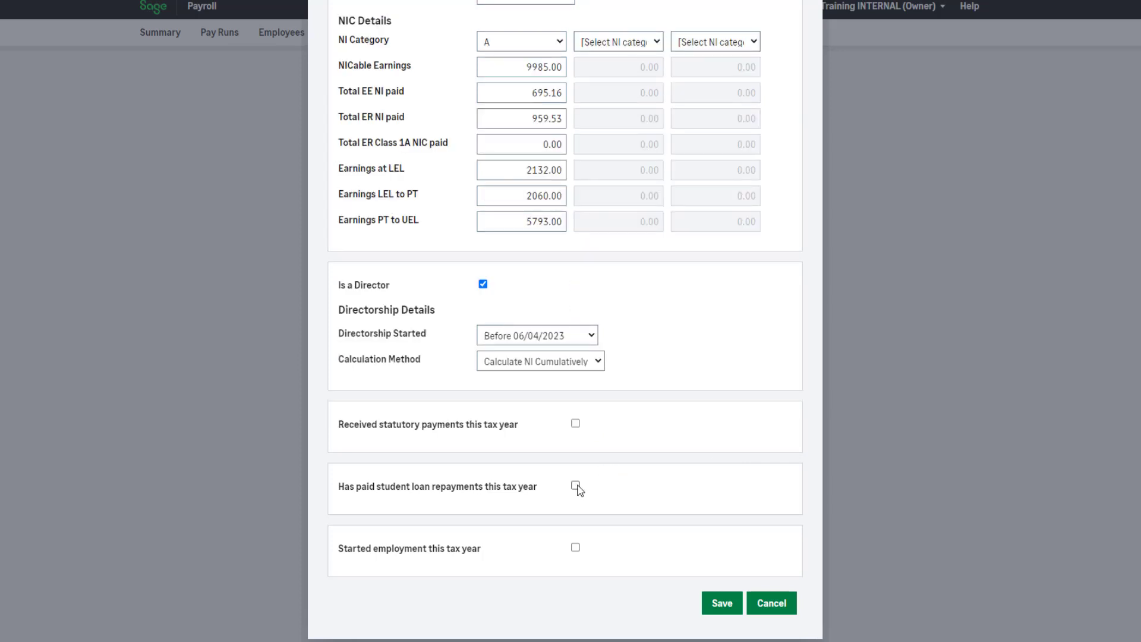
{"action": "left_click", "coordinate": [574, 487]}
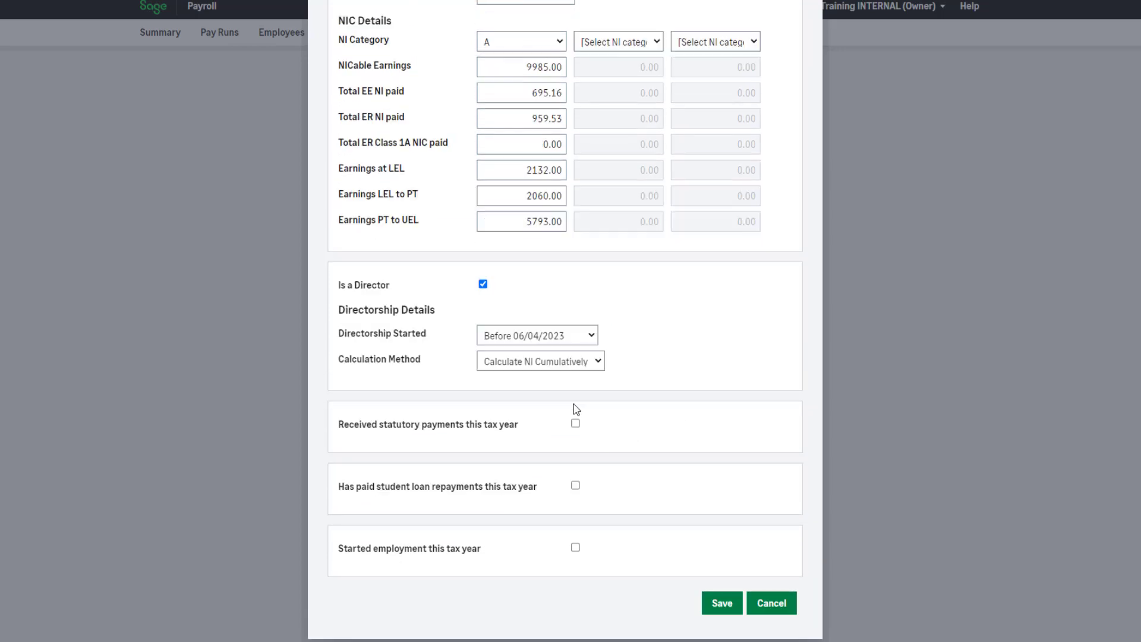
{"action": "mouse_move", "coordinate": [721, 489]}
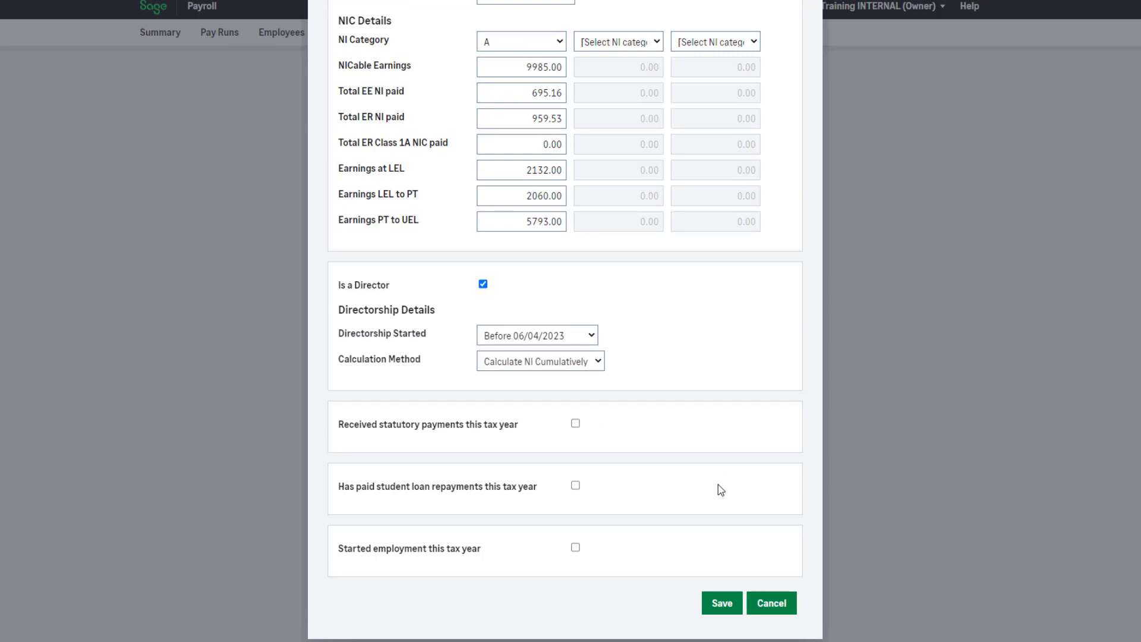
{"action": "mouse_move", "coordinate": [597, 554]}
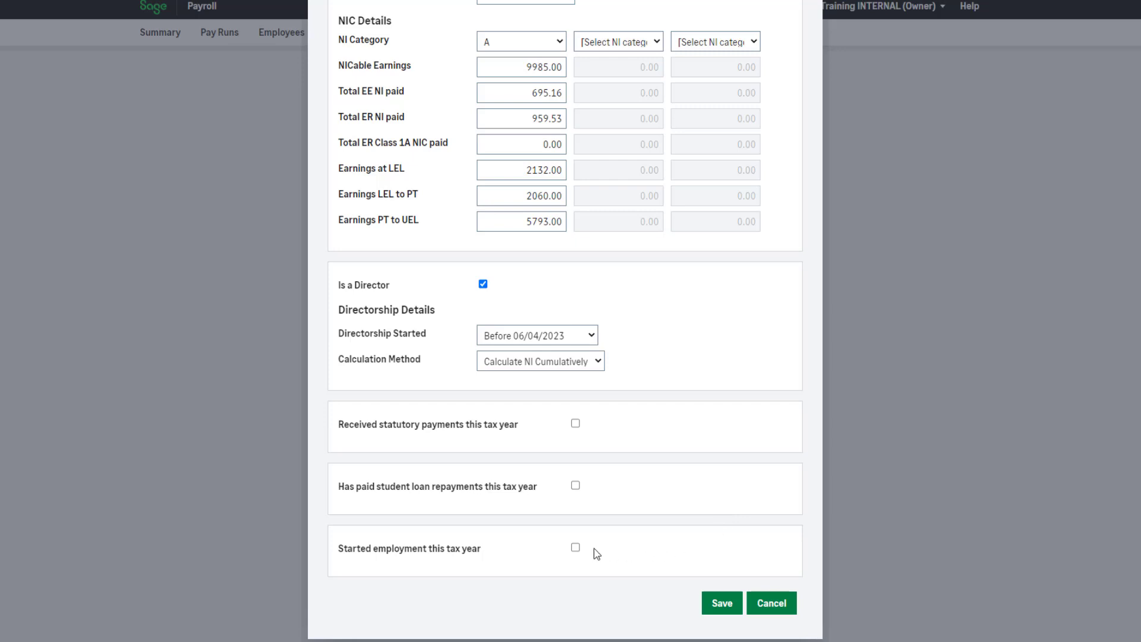
{"action": "left_click", "coordinate": [575, 547]}
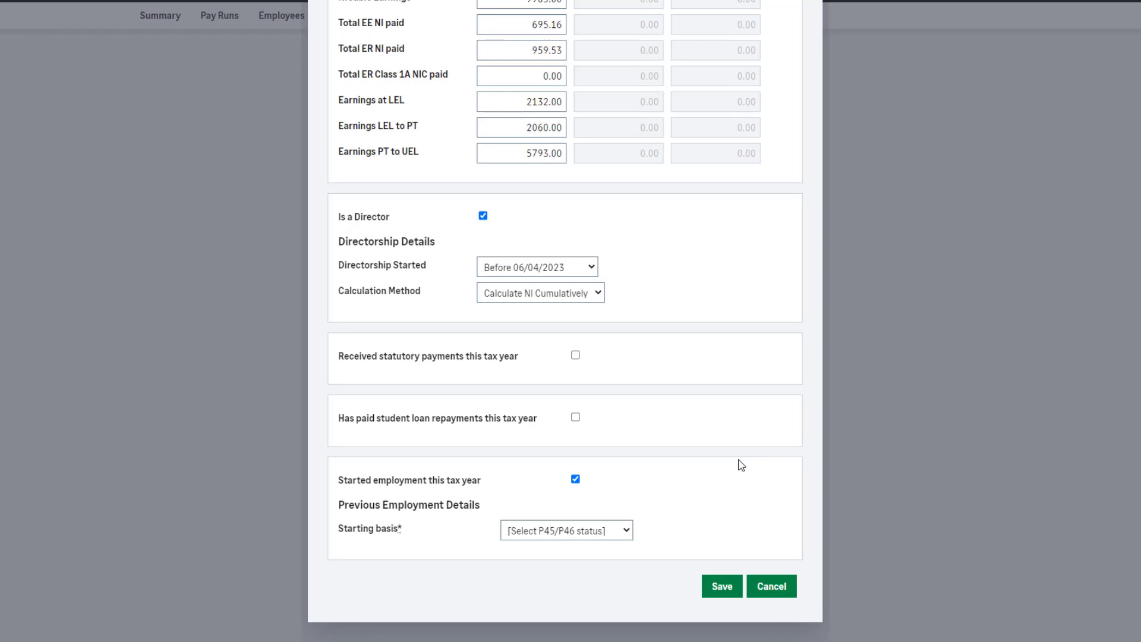
{"action": "mouse_move", "coordinate": [615, 505]}
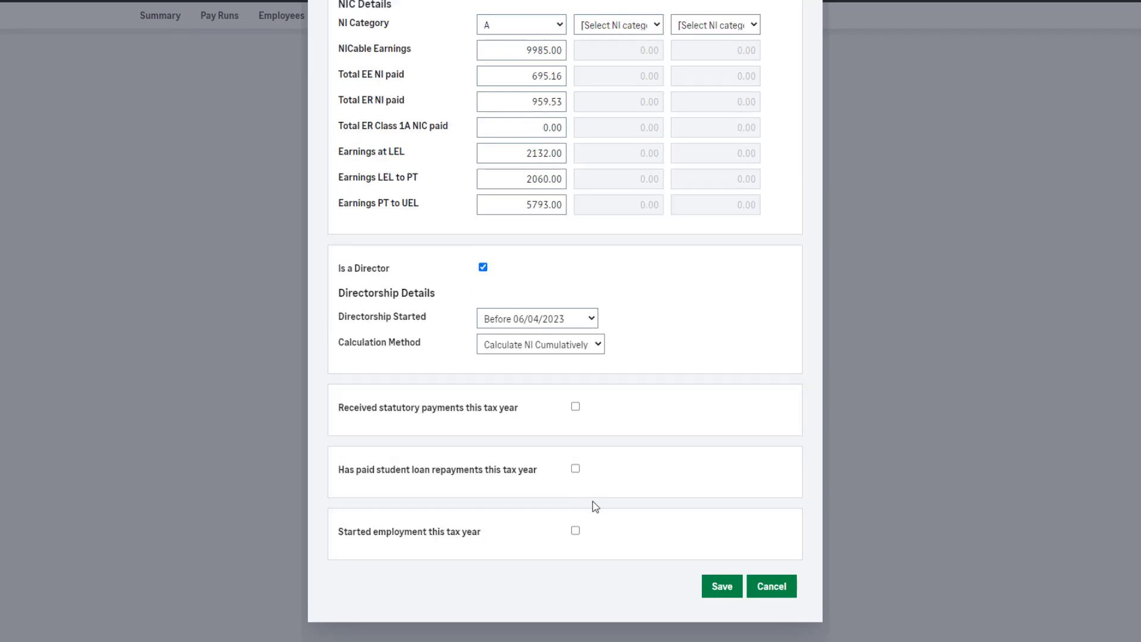
{"action": "scroll", "scroll_direction": "up", "scroll_amount": 3}
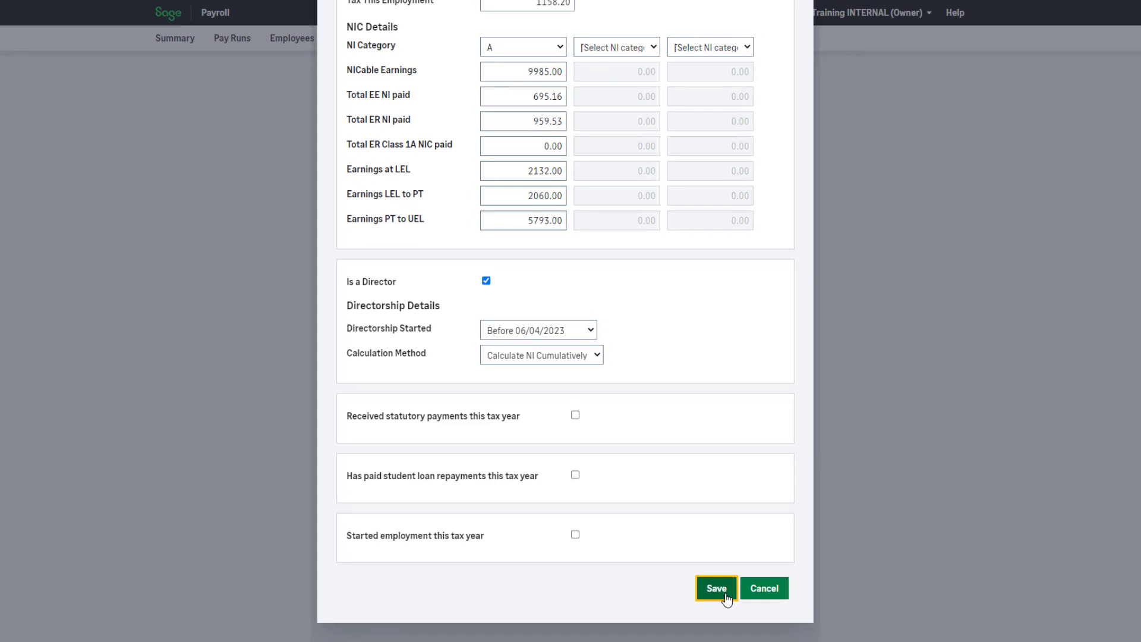
{"action": "left_click", "coordinate": [716, 588]}
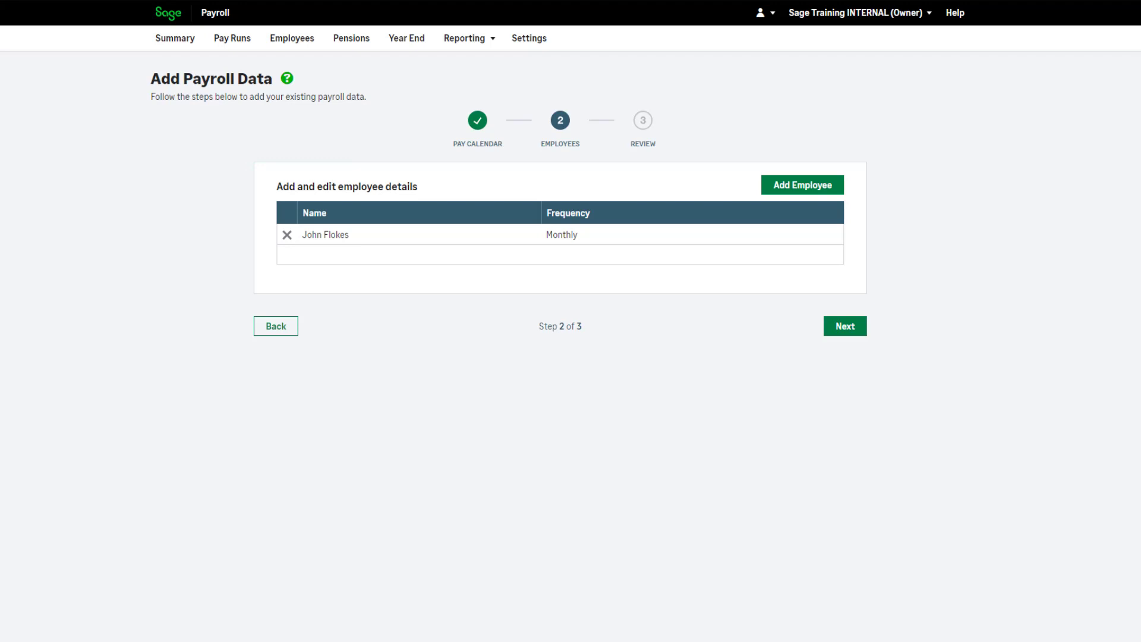
{"action": "left_click", "coordinate": [844, 325]}
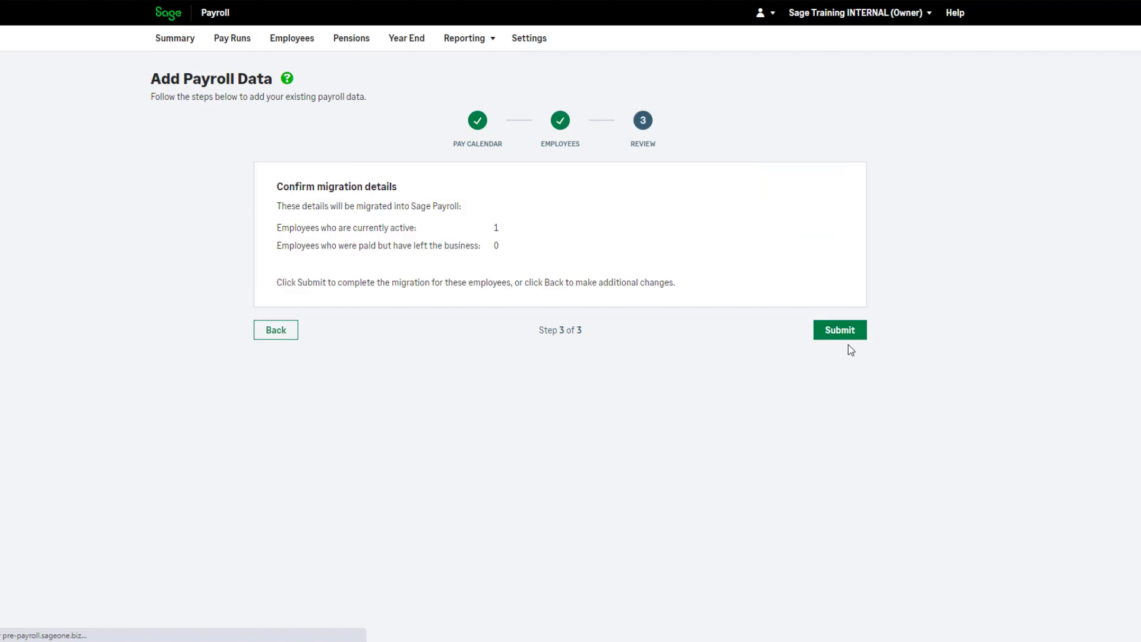
{"action": "left_click", "coordinate": [840, 330]}
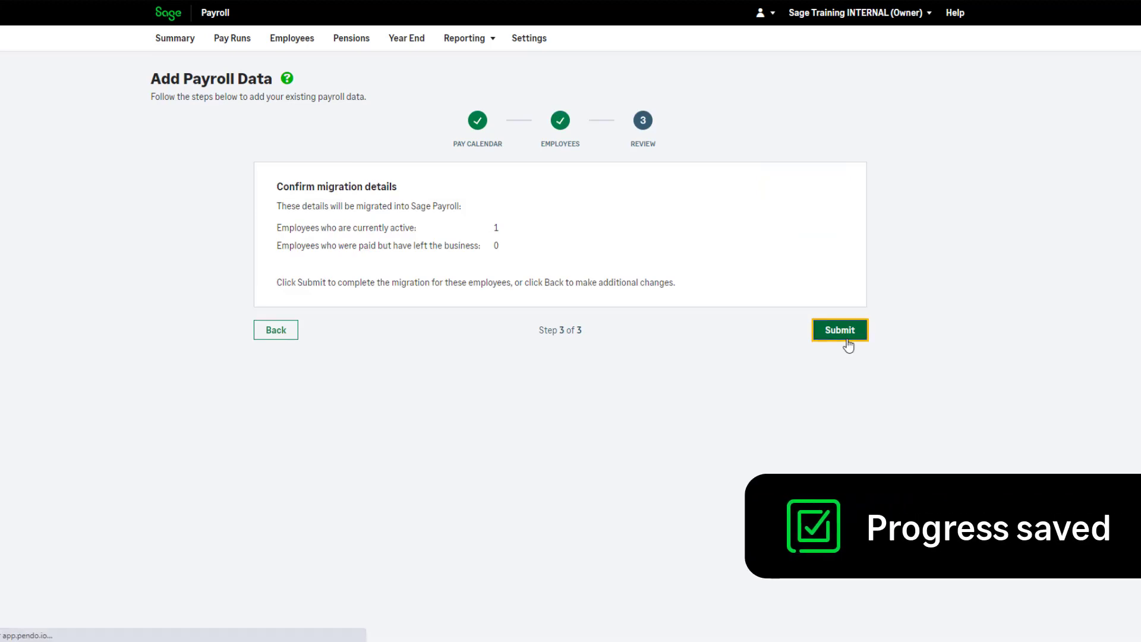
{"action": "left_click", "coordinate": [839, 329]}
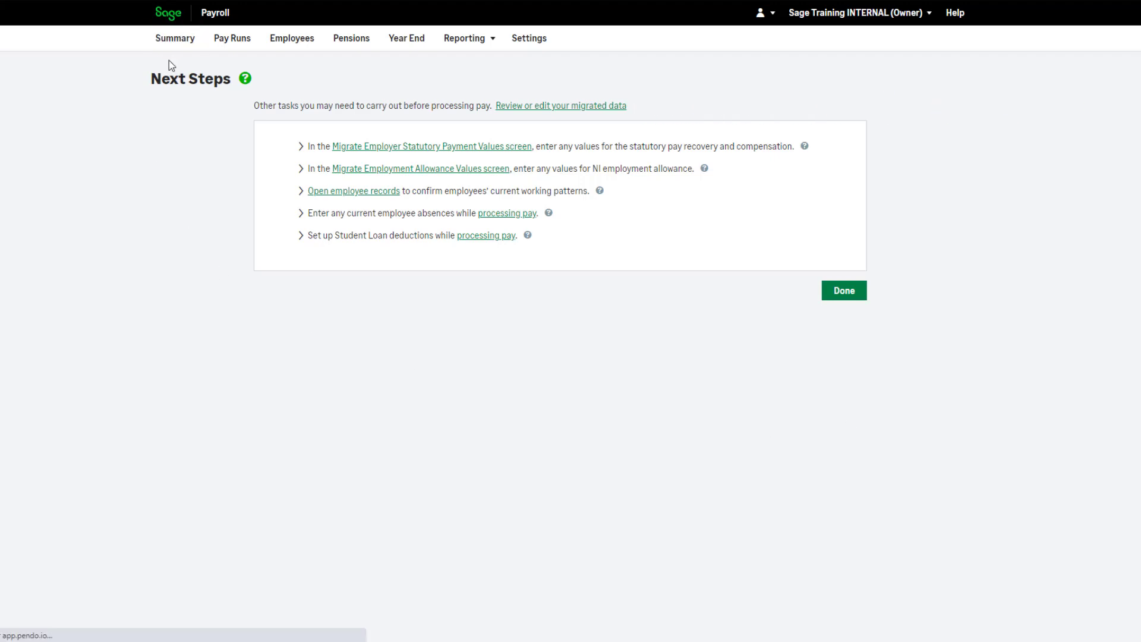
Step: Reopen the migrated data wizard, then return to the August 2023 Monthly Pay Run summary
{"action": "left_click", "coordinate": [843, 290]}
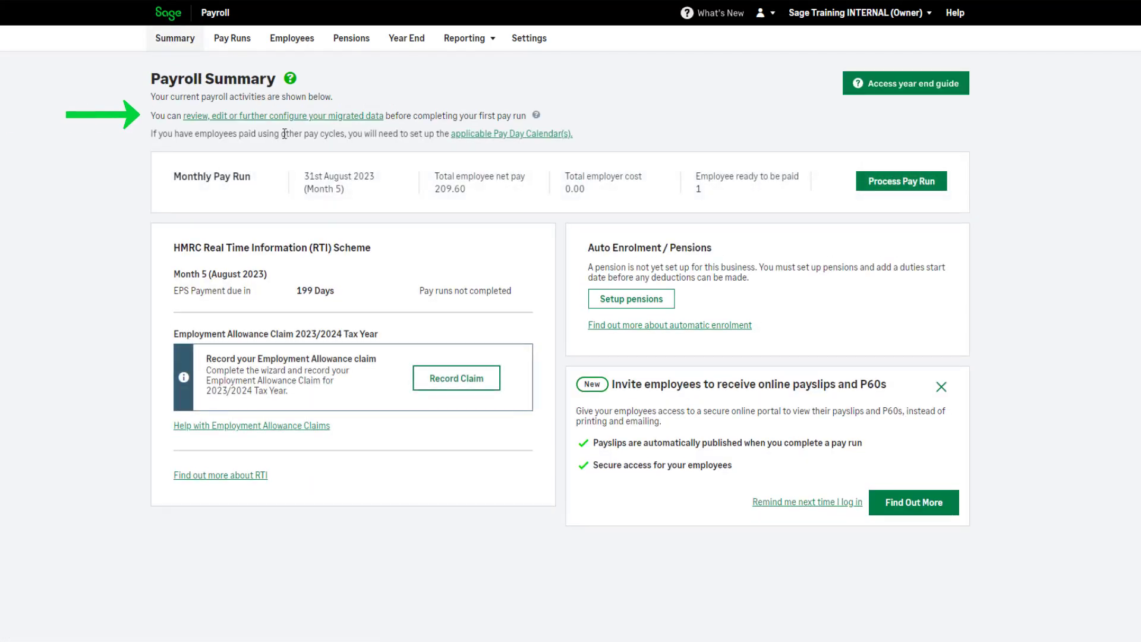
{"action": "left_click", "coordinate": [283, 116]}
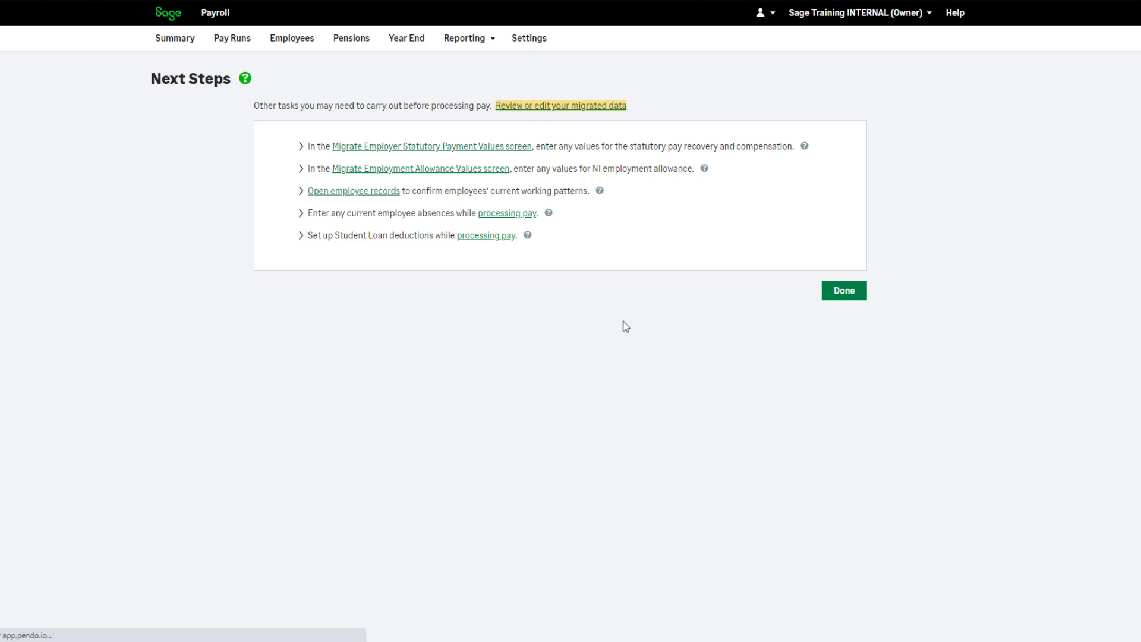
{"action": "left_click", "coordinate": [843, 289]}
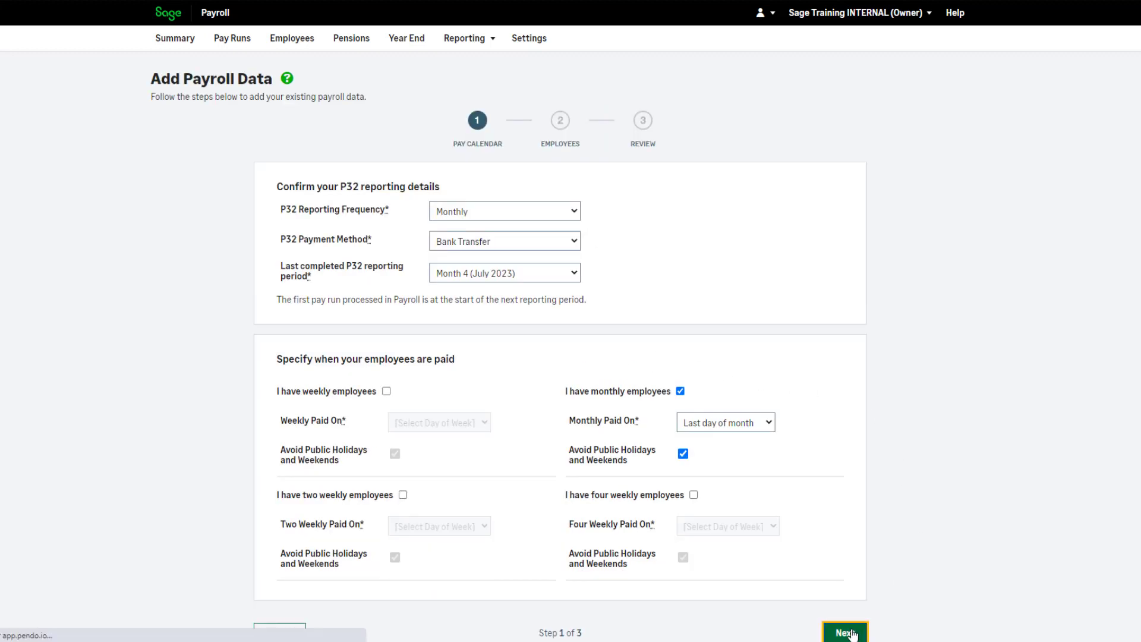
{"action": "left_click", "coordinate": [844, 630]}
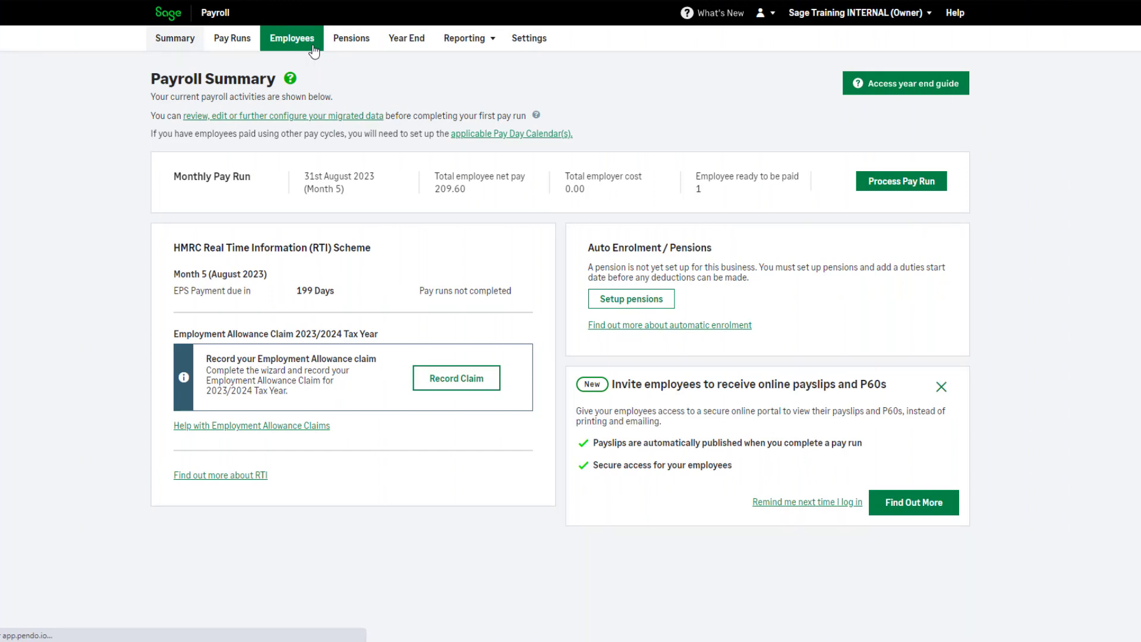
Step: Scroll through a blank Create Employee form from the employee list
{"action": "left_click", "coordinate": [291, 38]}
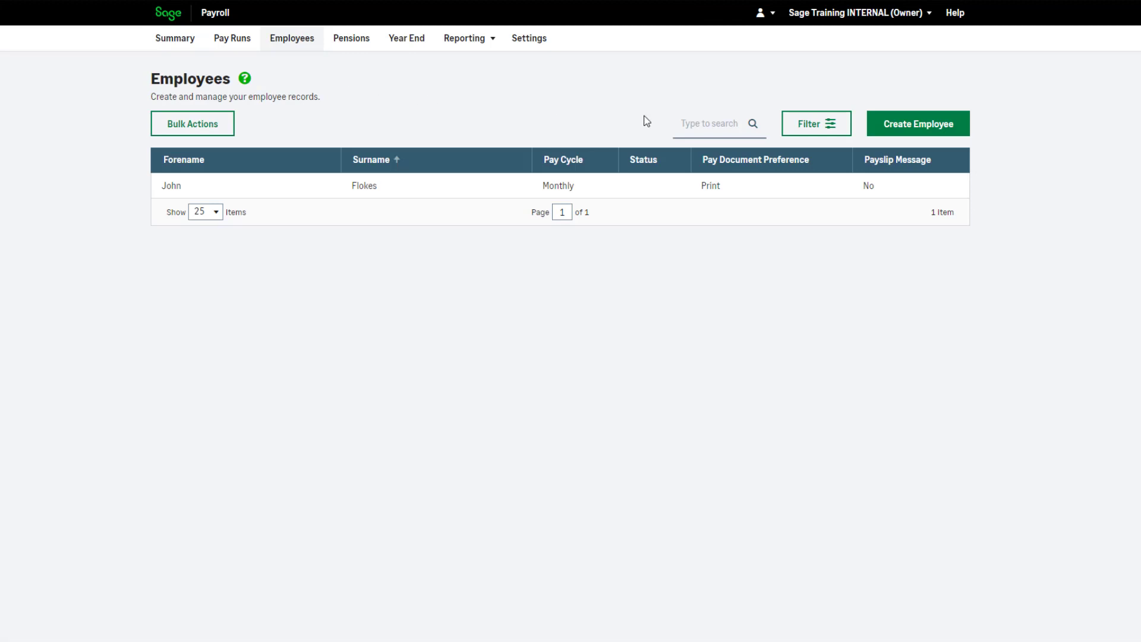
{"action": "left_click", "coordinate": [918, 123]}
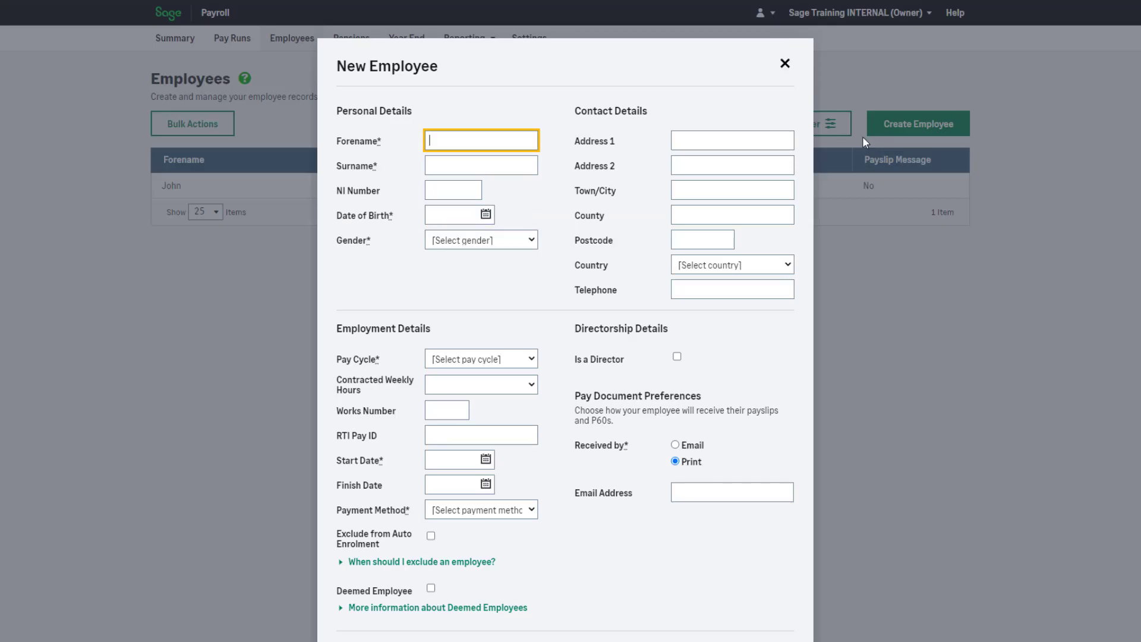
{"action": "scroll", "scroll_direction": "down", "scroll_amount": 3}
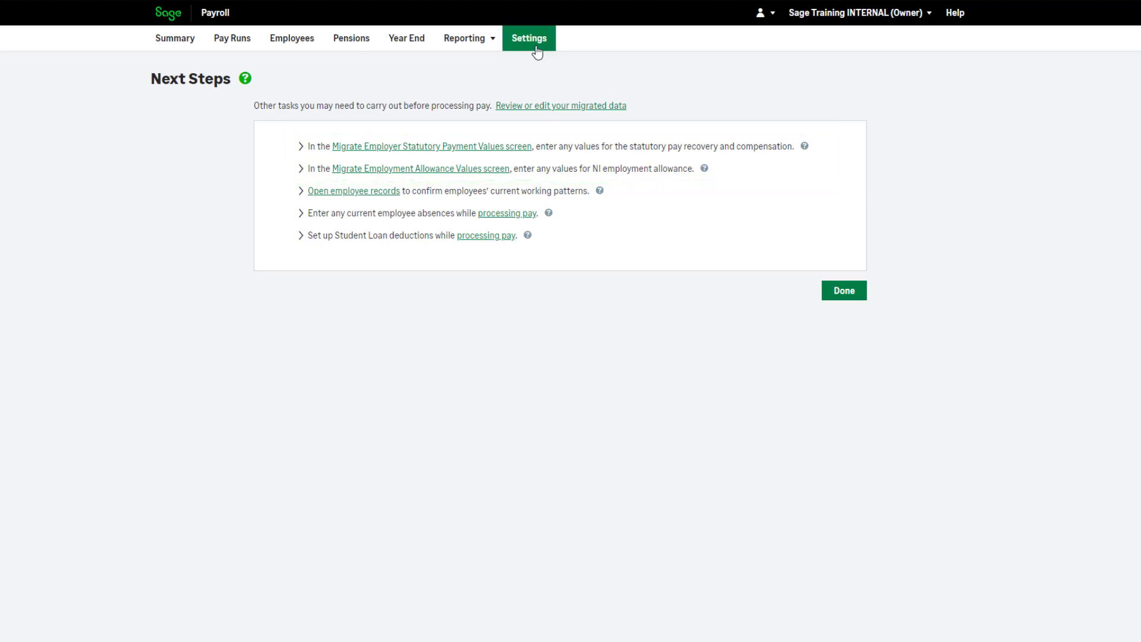
Step: Show the employer statutory payment and employment allowance migration settings, then return to Summary
{"action": "left_click", "coordinate": [528, 38]}
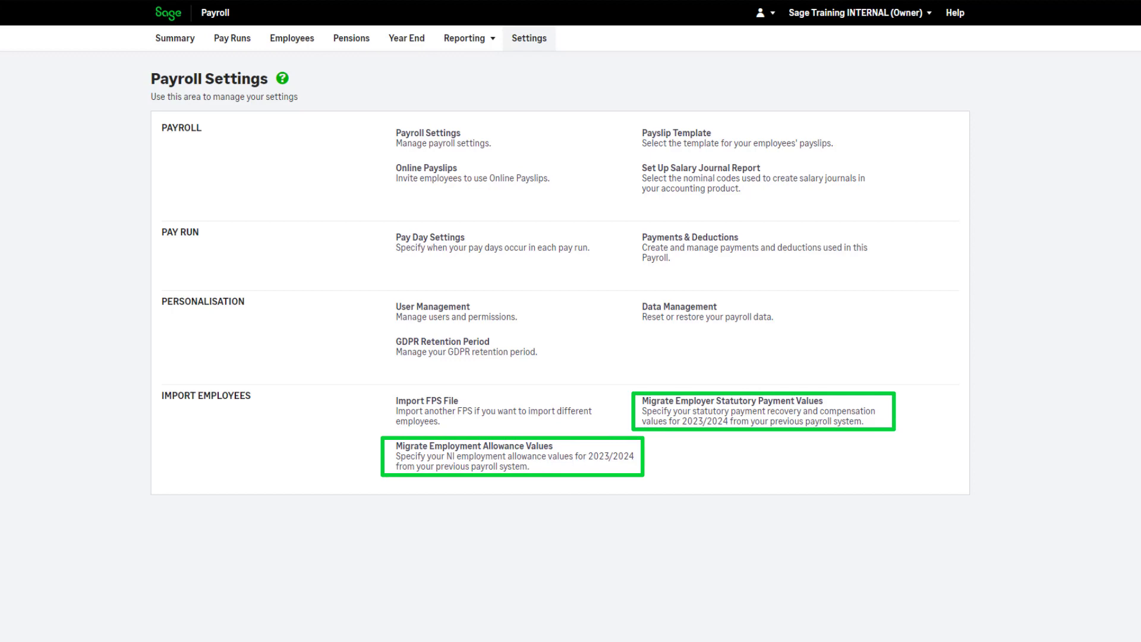
{"action": "left_click", "coordinate": [174, 38]}
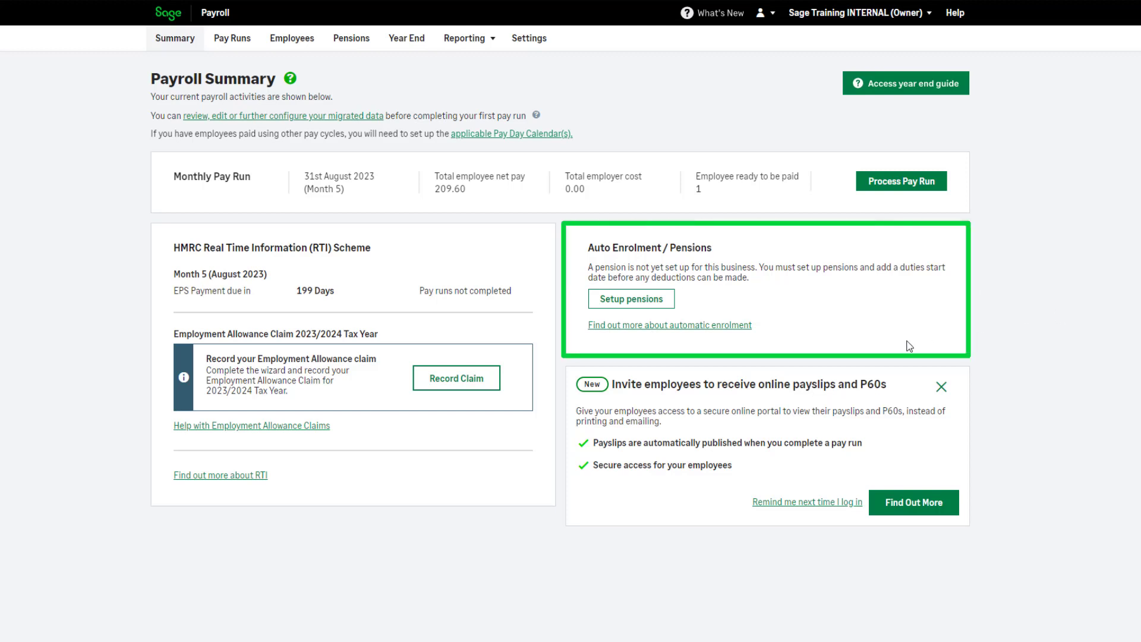
Step: Save the 01/01/2020 pension duties start date and dismiss the confirmation
{"action": "left_click", "coordinate": [631, 298]}
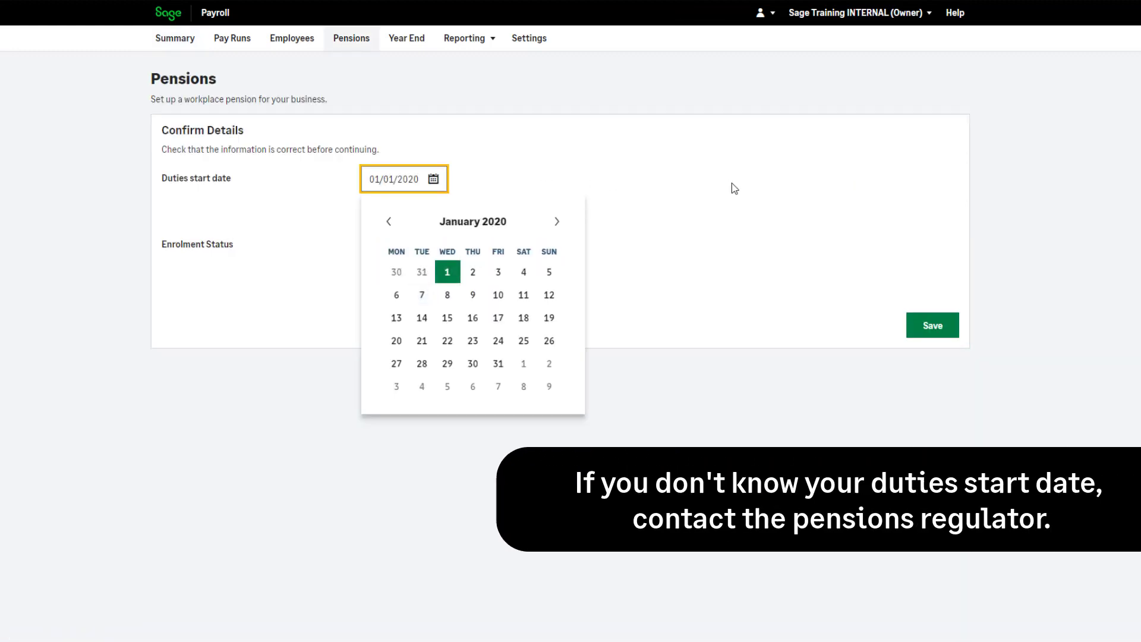
{"action": "left_click", "coordinate": [933, 324]}
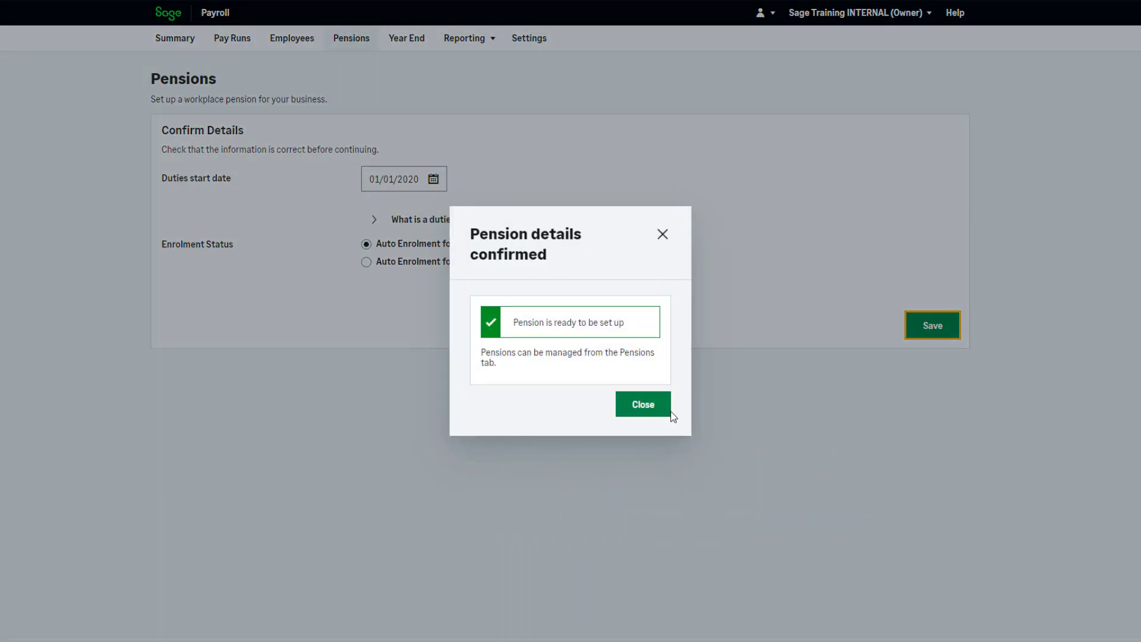
{"action": "left_click", "coordinate": [642, 404]}
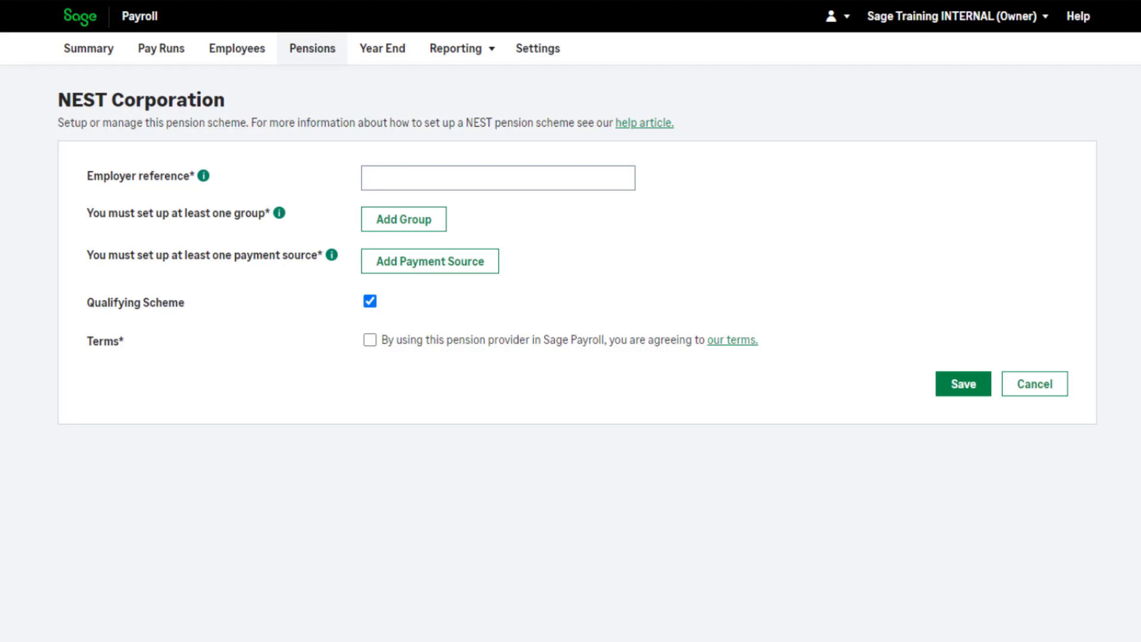
Step: Show the Pensions and Auto Enrolment guide, then browse Sage University's free Sage Payroll training at sageu.com
{"action": "left_click", "coordinate": [1034, 383]}
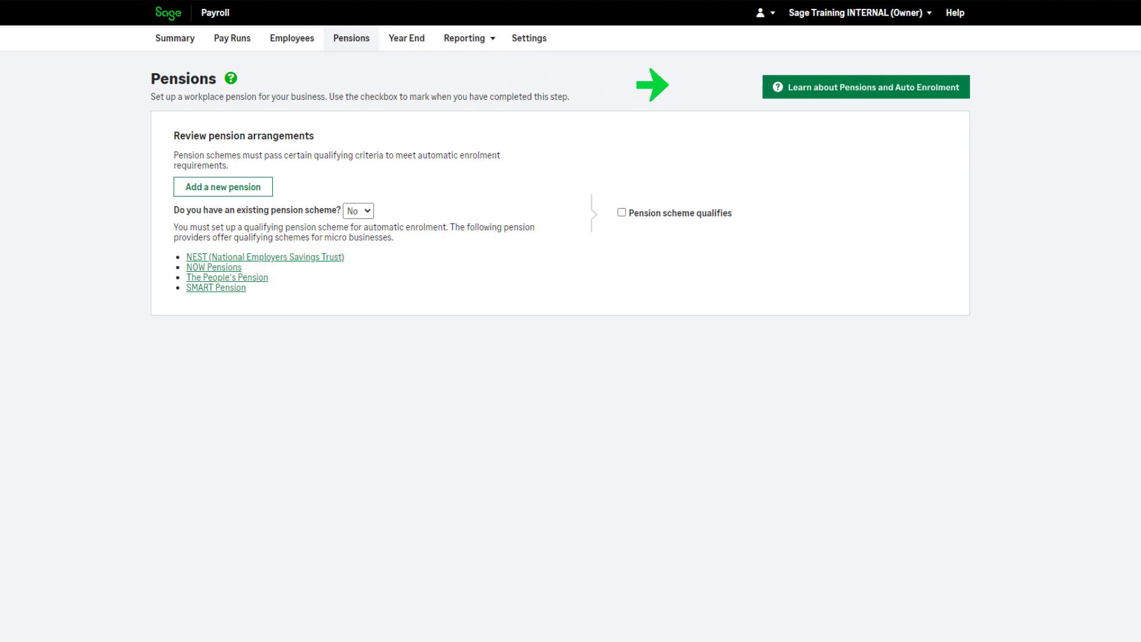
{"action": "left_click", "coordinate": [865, 87]}
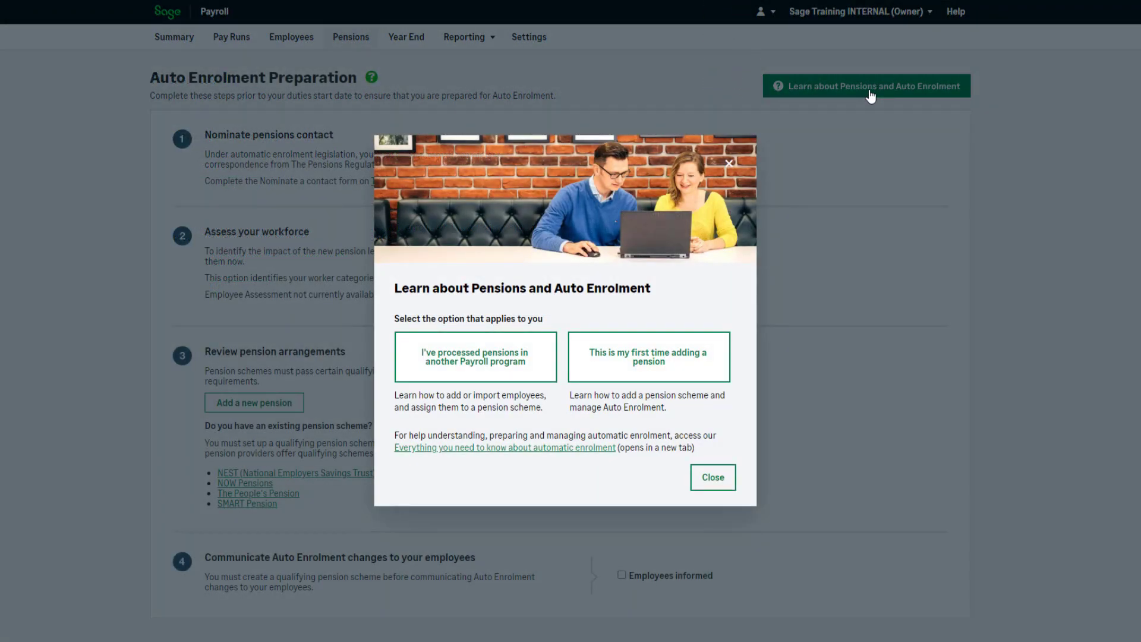
{"action": "left_click", "coordinate": [712, 477]}
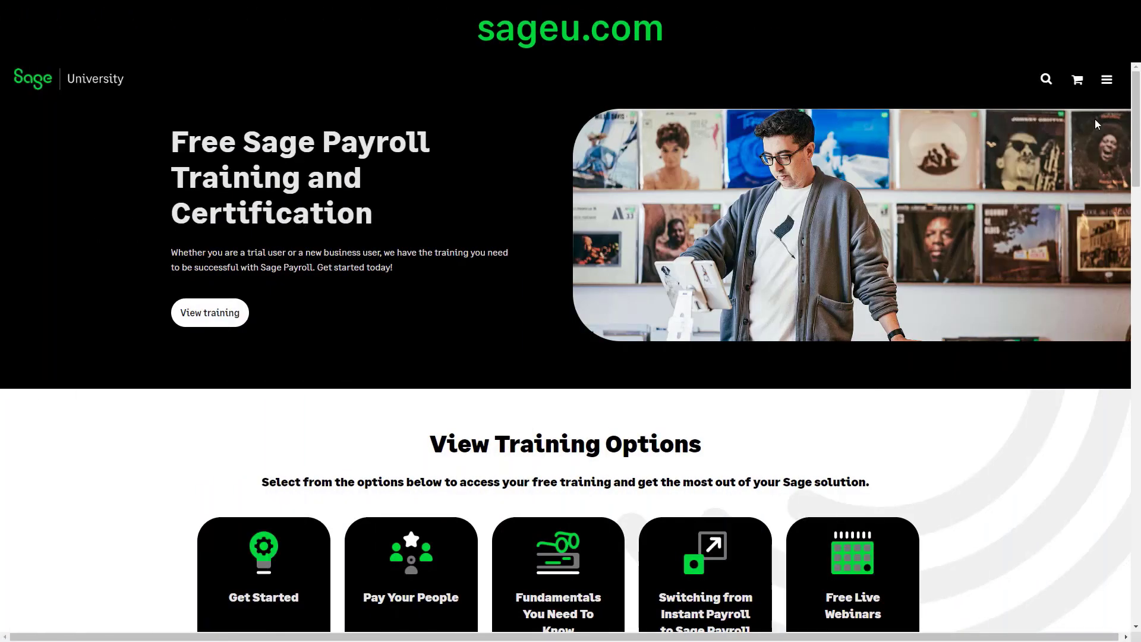
{"action": "scroll", "scroll_direction": "down", "scroll_amount": 3}
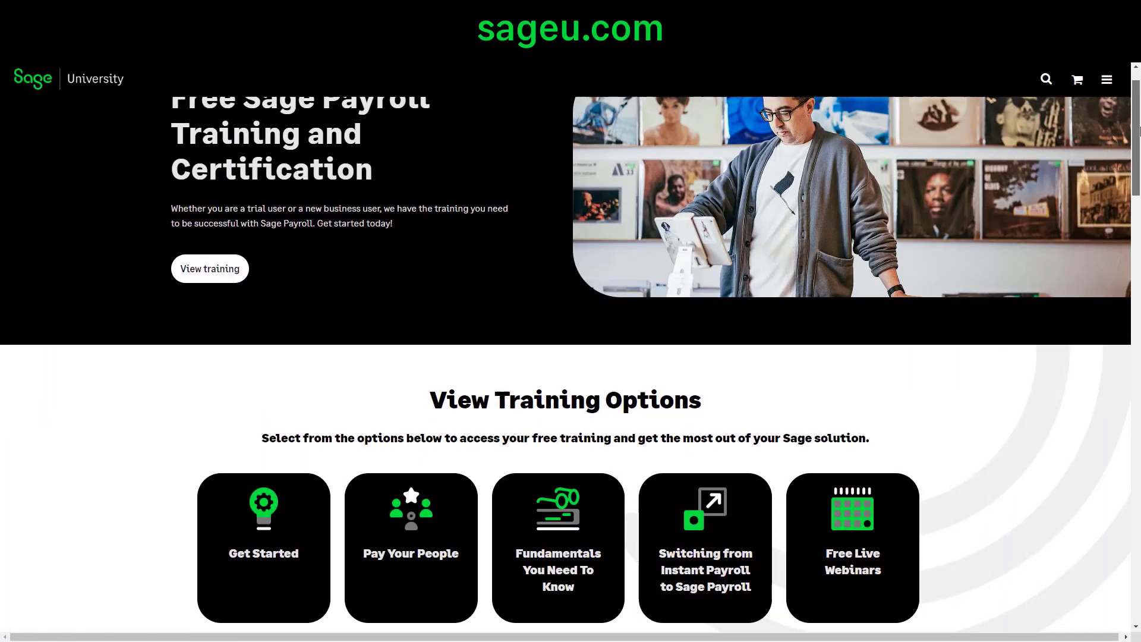